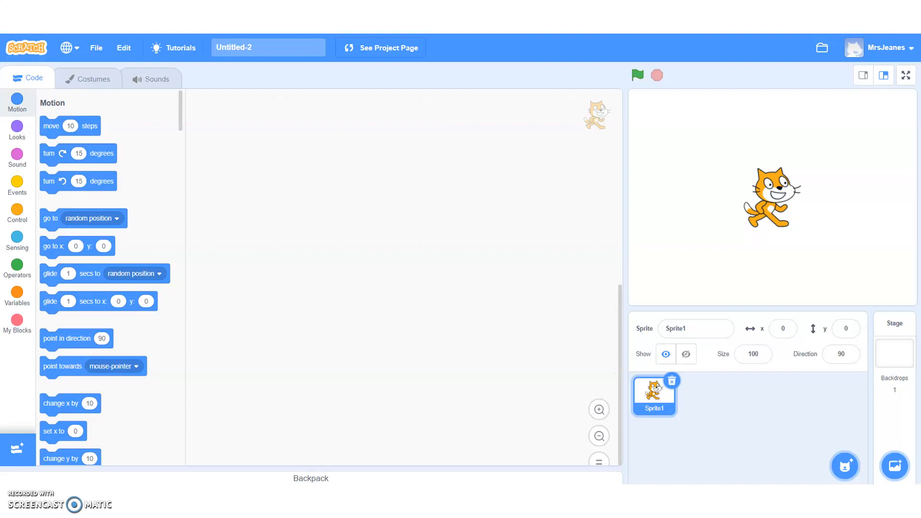
- Advance the slideshow to the Exploring the Scratch Environment slide
left_click(427, 506)
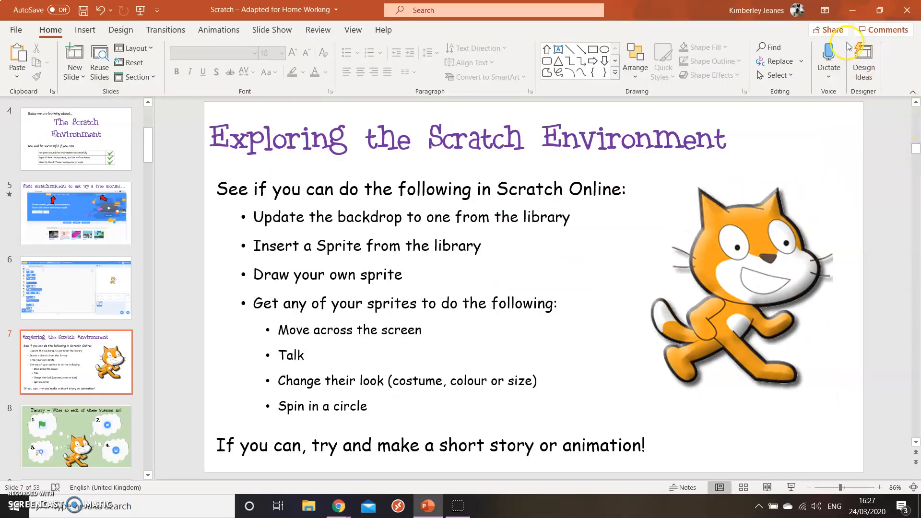
- Switch to the Scratch Untitled-2 project, try small-stage and full-screen views, then return to the normal layout
left_click(336, 505)
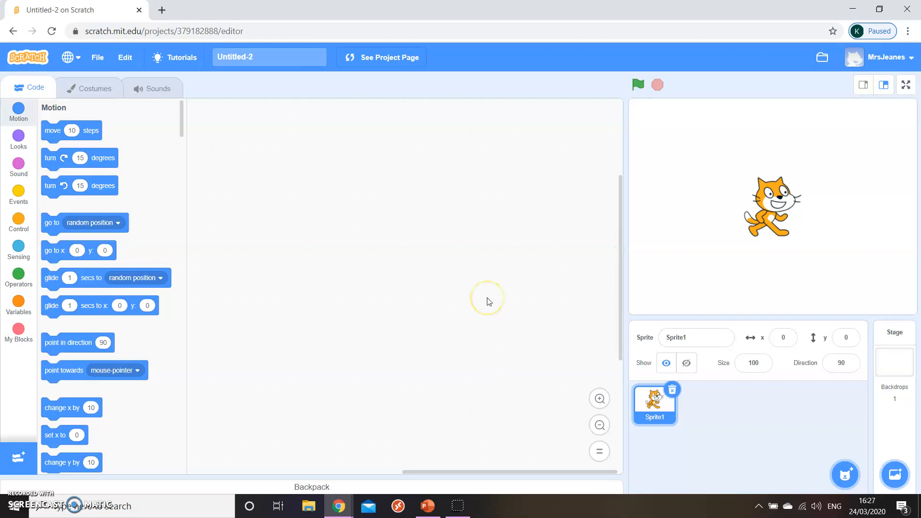
mouse_move(718, 145)
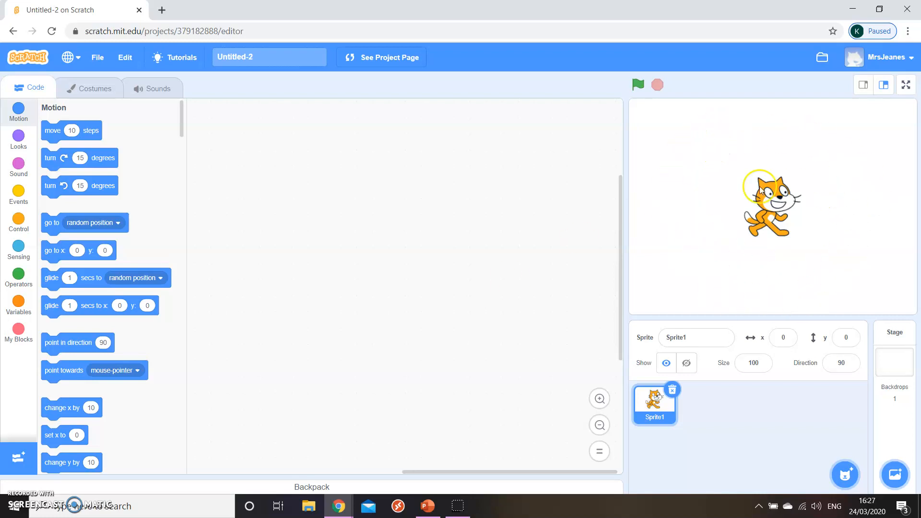
mouse_move(820, 240)
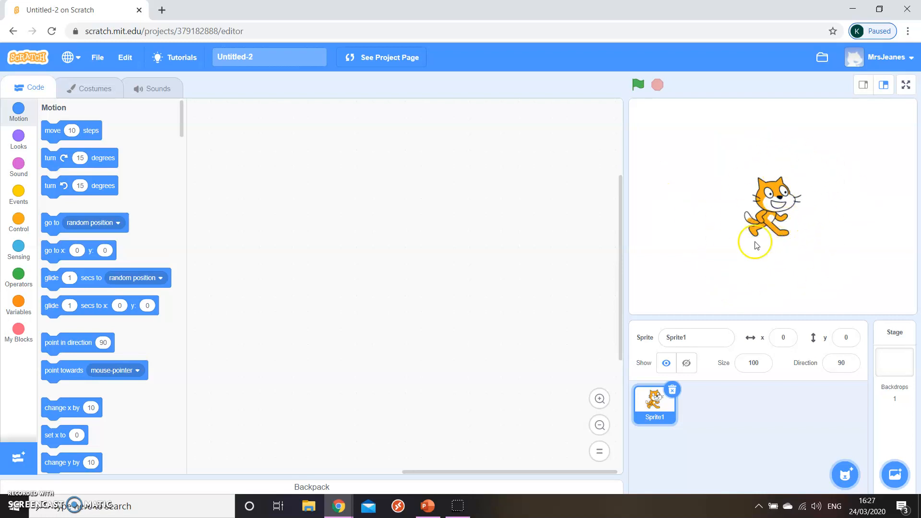
left_click(883, 85)
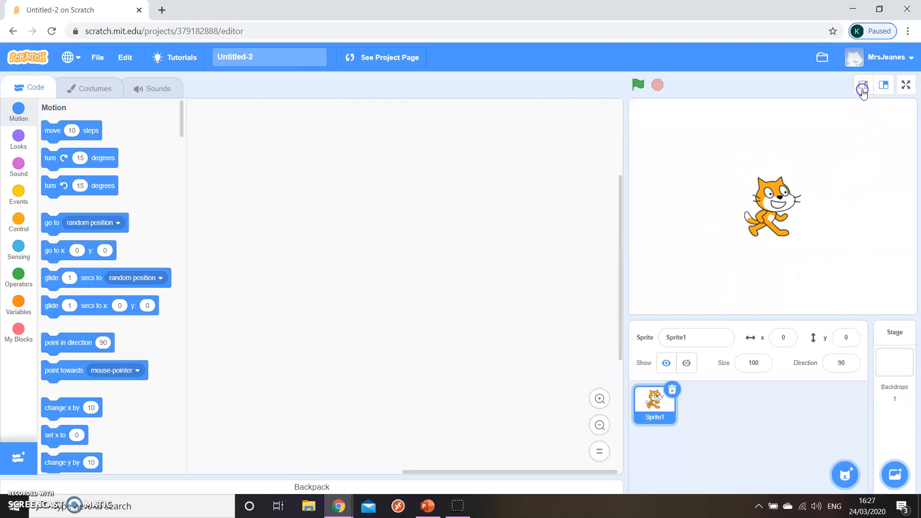
left_click(883, 84)
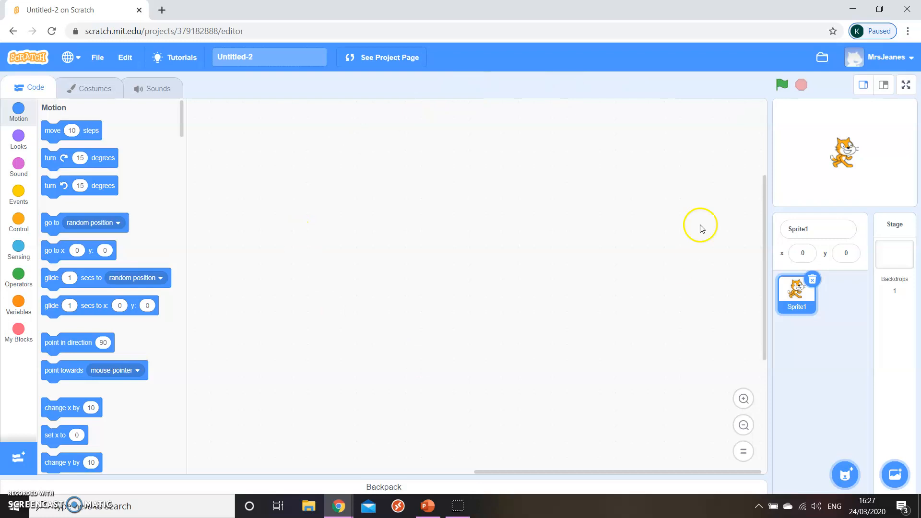
left_click(882, 84)
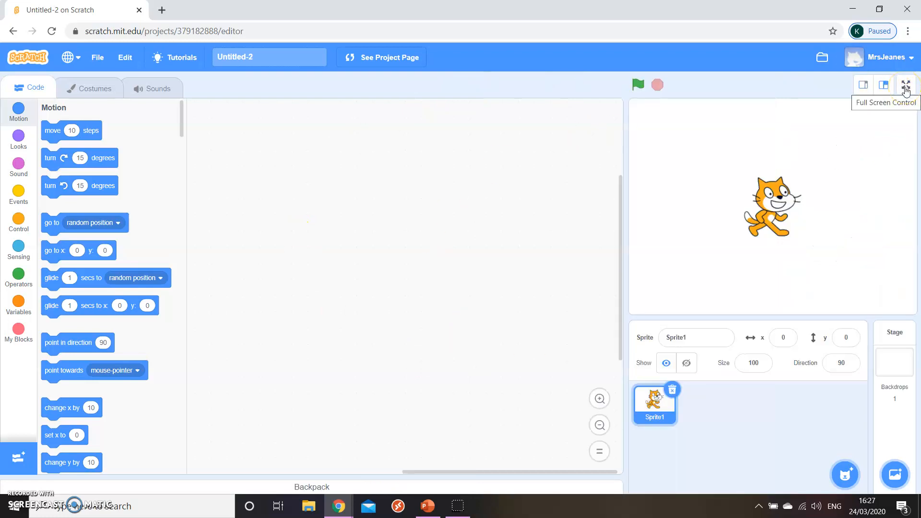
left_click(906, 85)
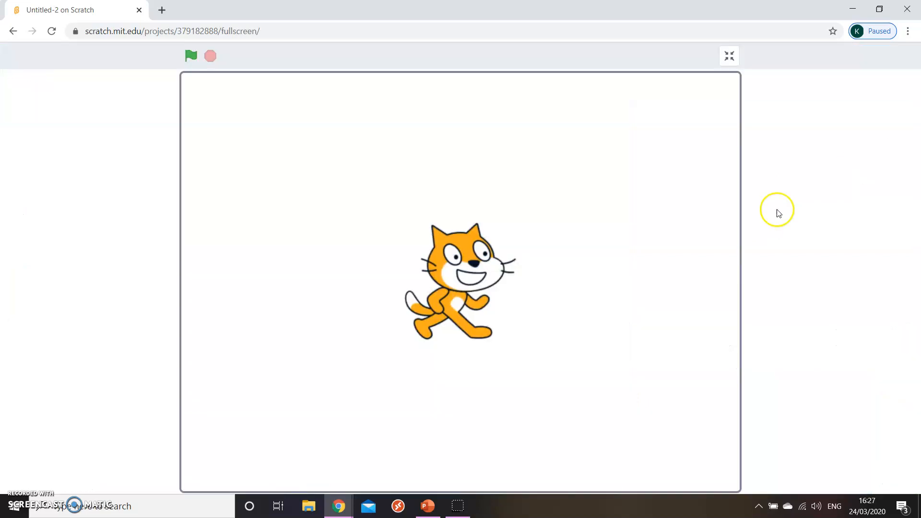
mouse_move(516, 237)
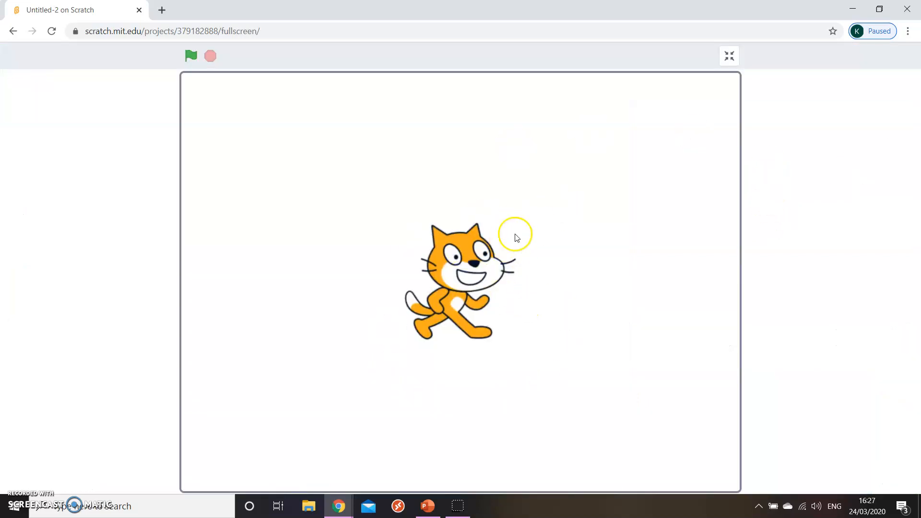
mouse_move(728, 56)
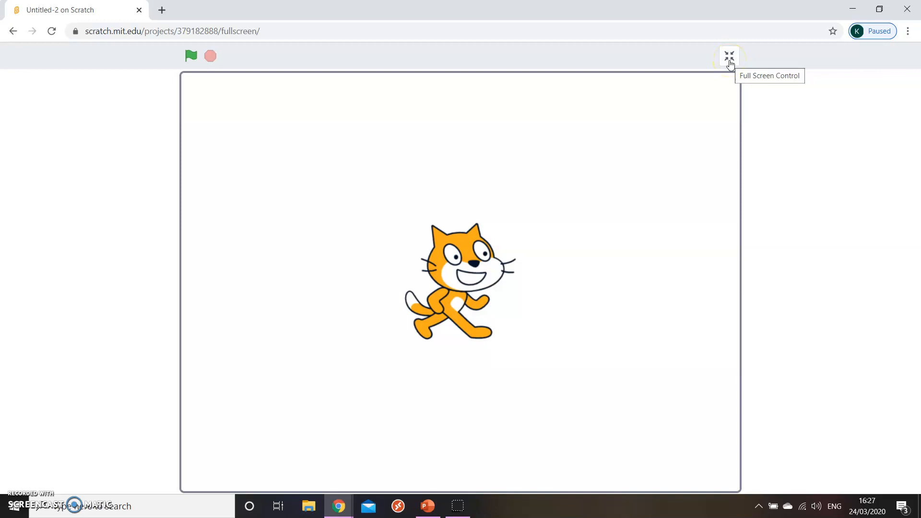
left_click(728, 56)
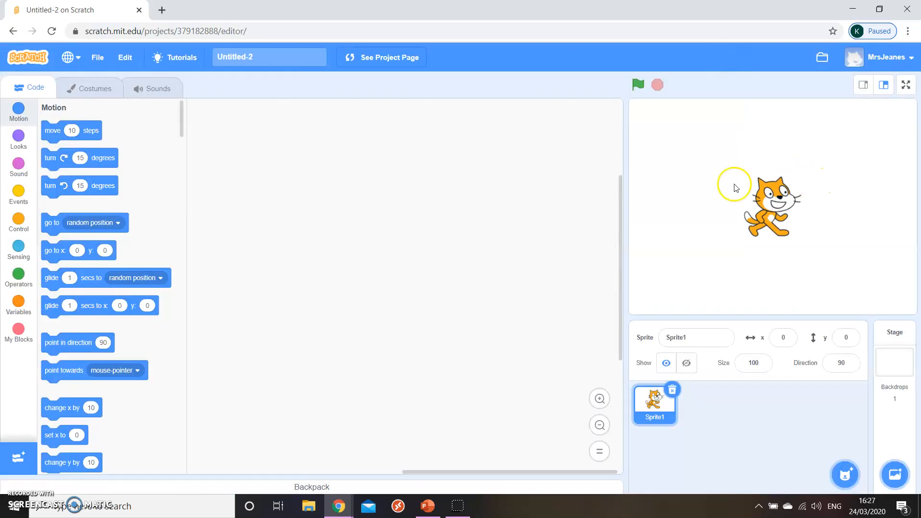
mouse_move(639, 85)
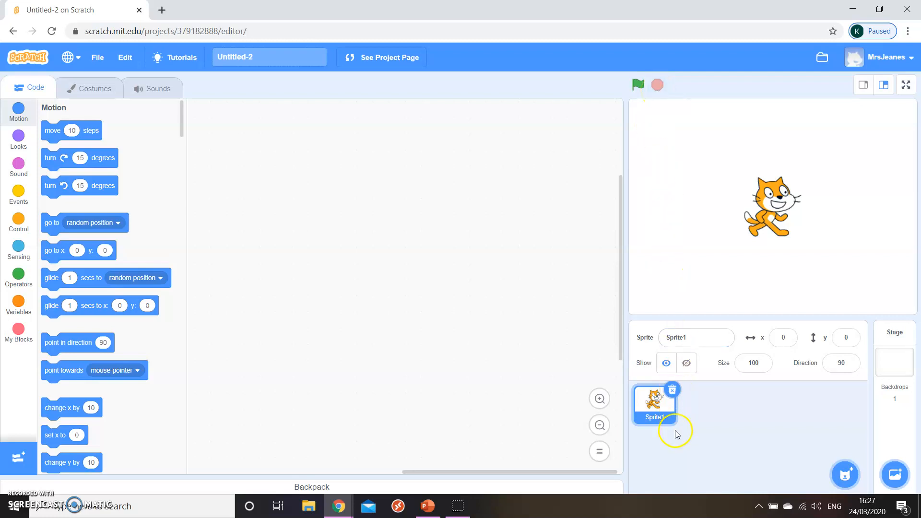
mouse_move(712, 456)
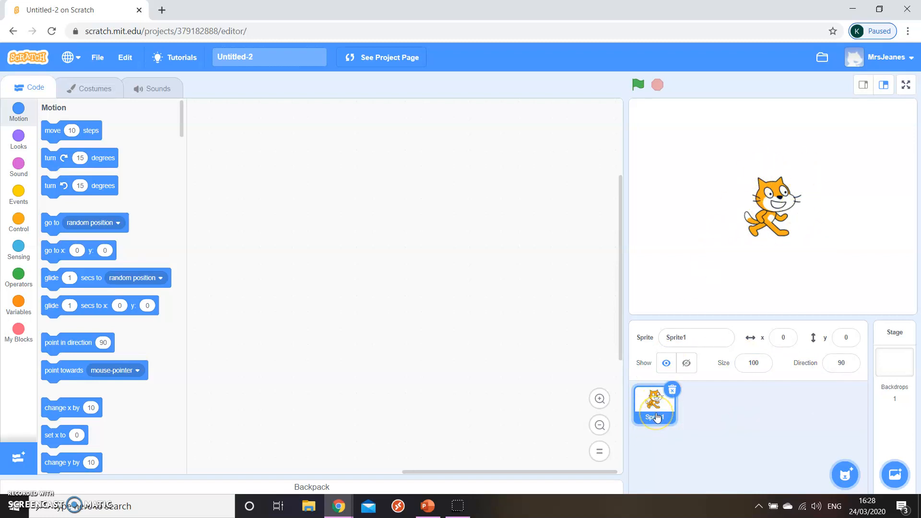
mouse_move(702, 421)
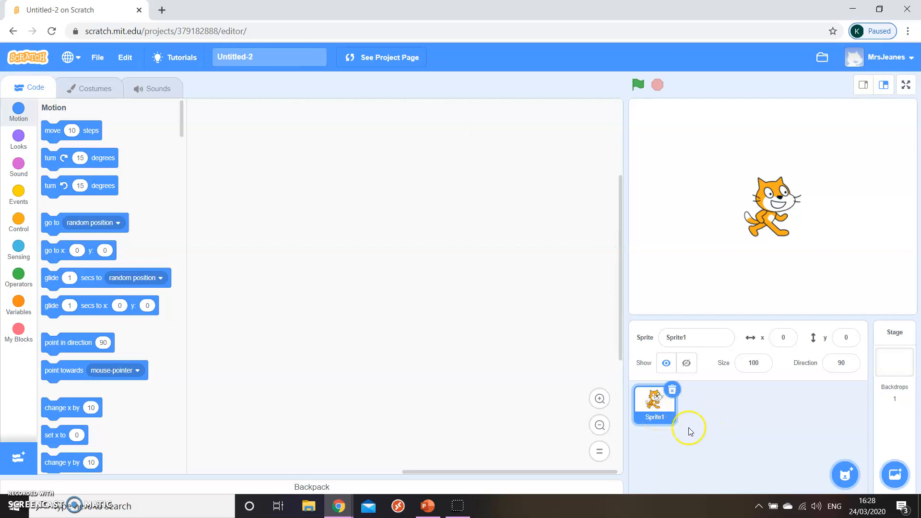
mouse_move(675, 394)
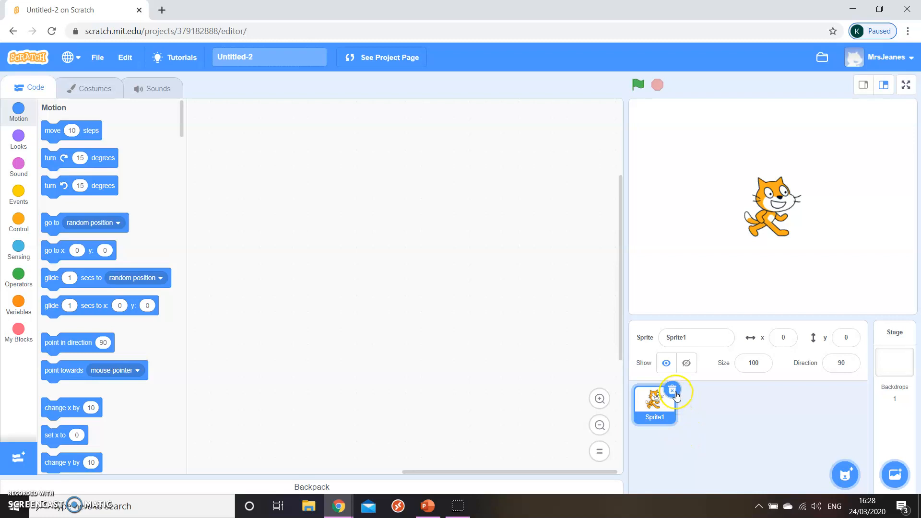
mouse_move(836, 470)
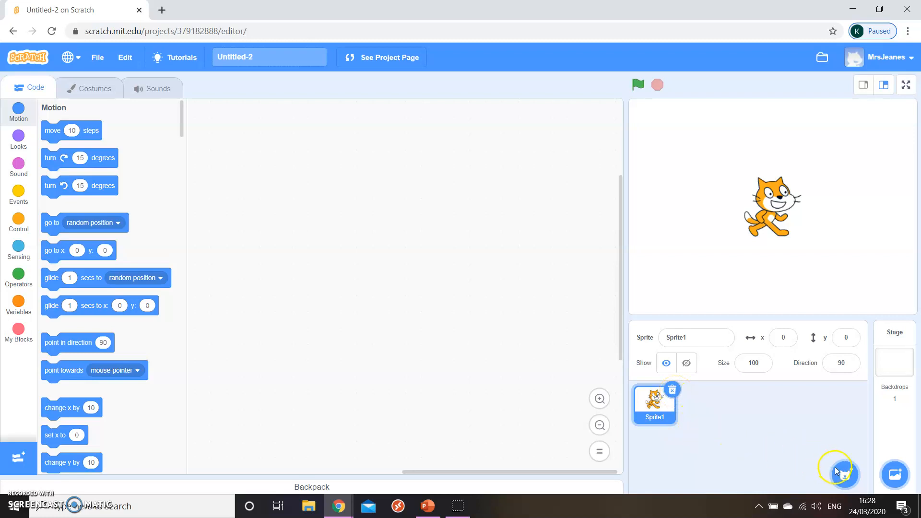
mouse_move(844, 475)
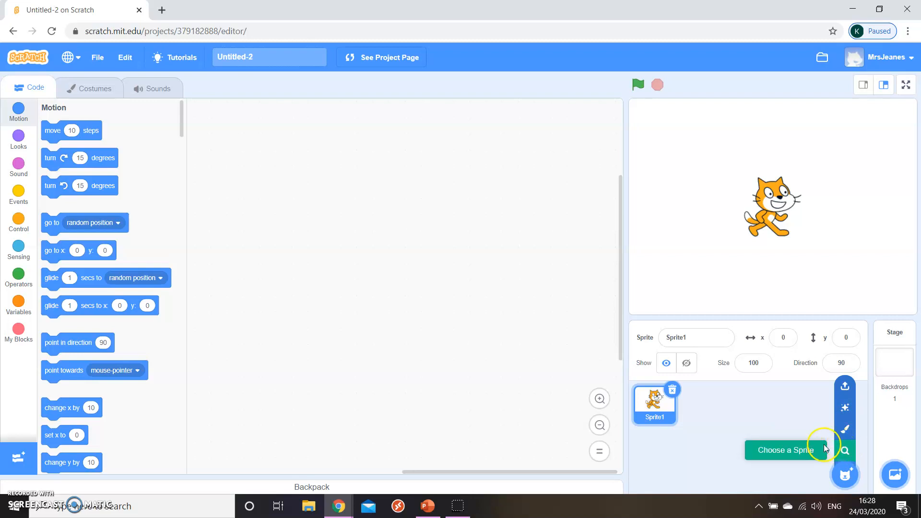
mouse_move(894, 358)
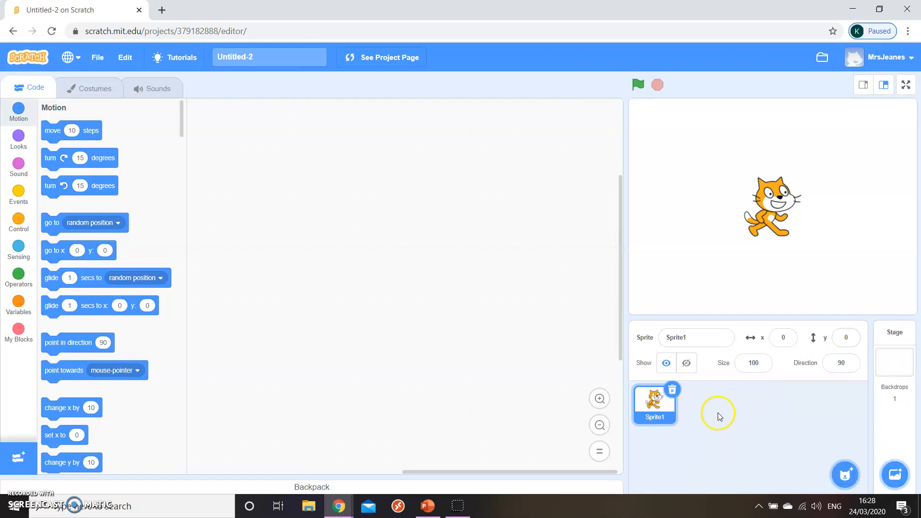
mouse_move(686, 456)
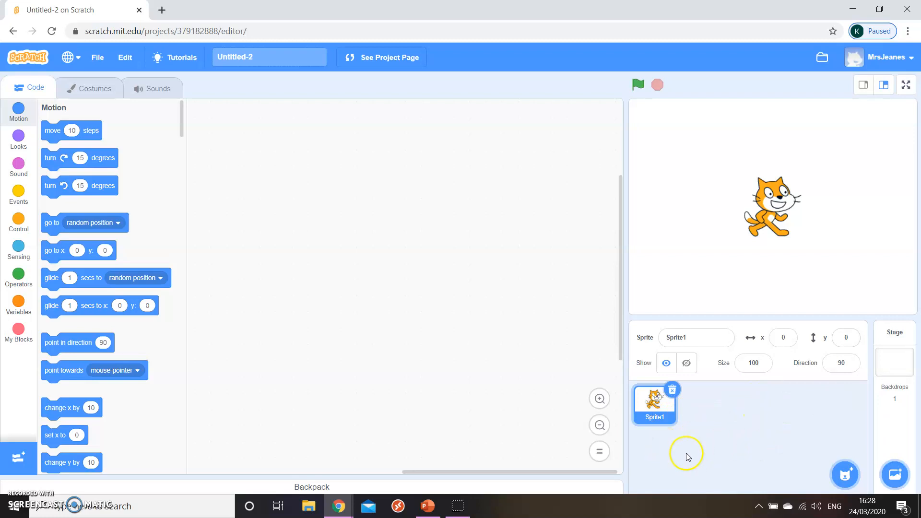
- Rename the sprite to Cat, set its size to 80, and toggle its visibility
left_click(696, 337)
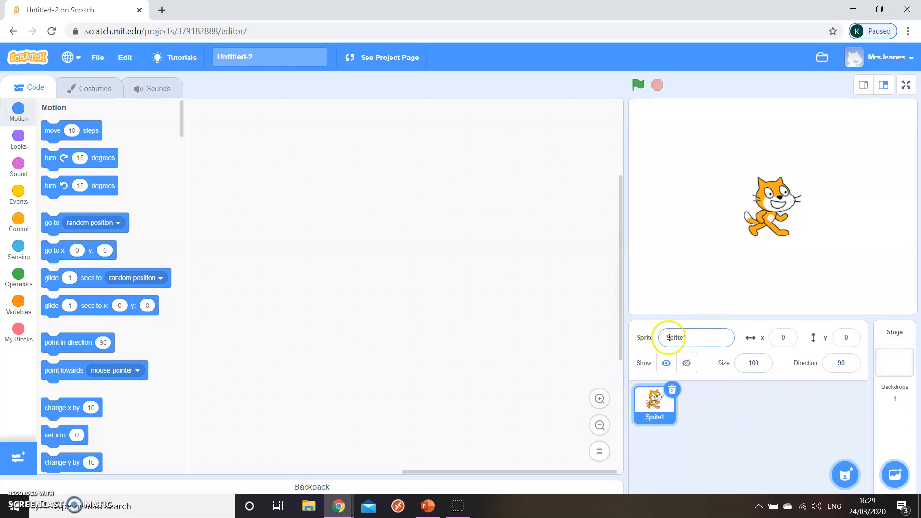
left_click(675, 337)
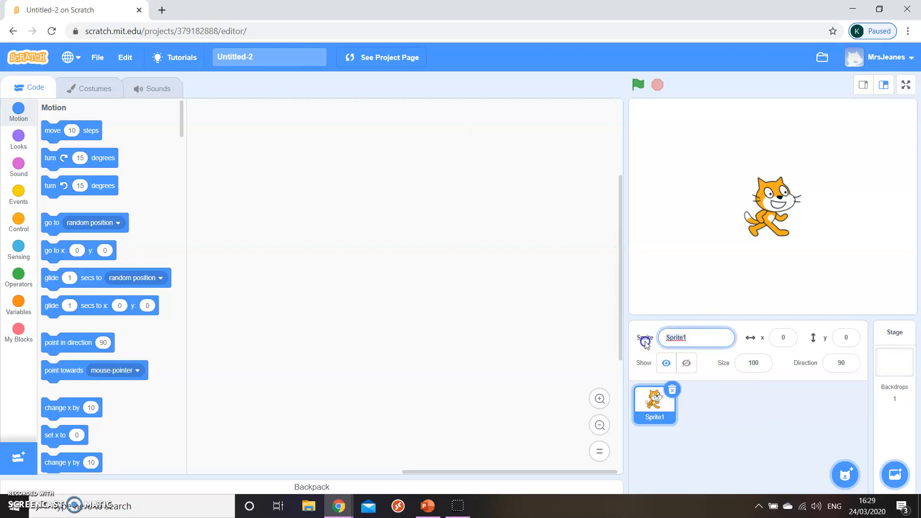
type("Cat")
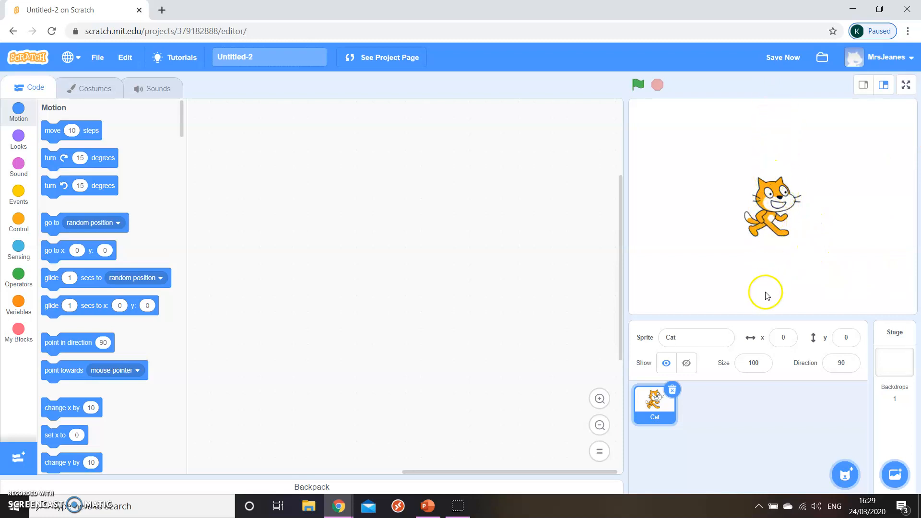
mouse_move(726, 129)
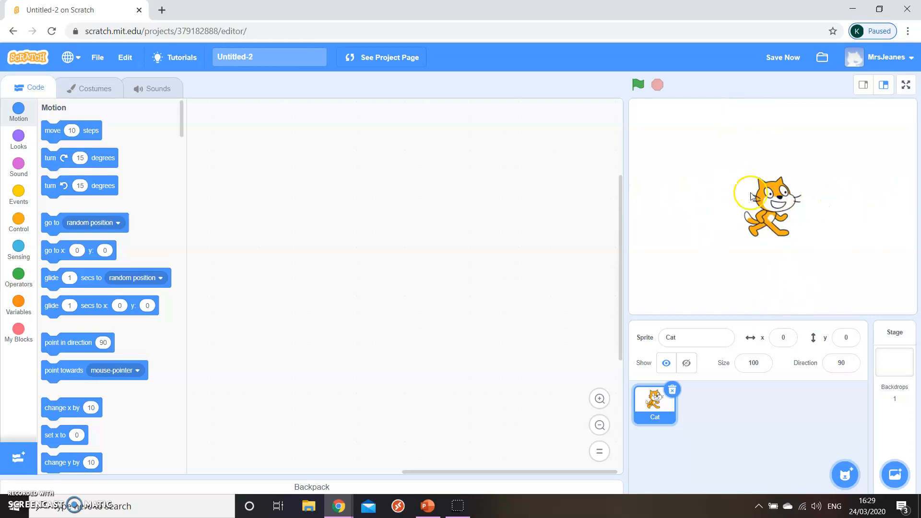
mouse_move(809, 376)
type("120")
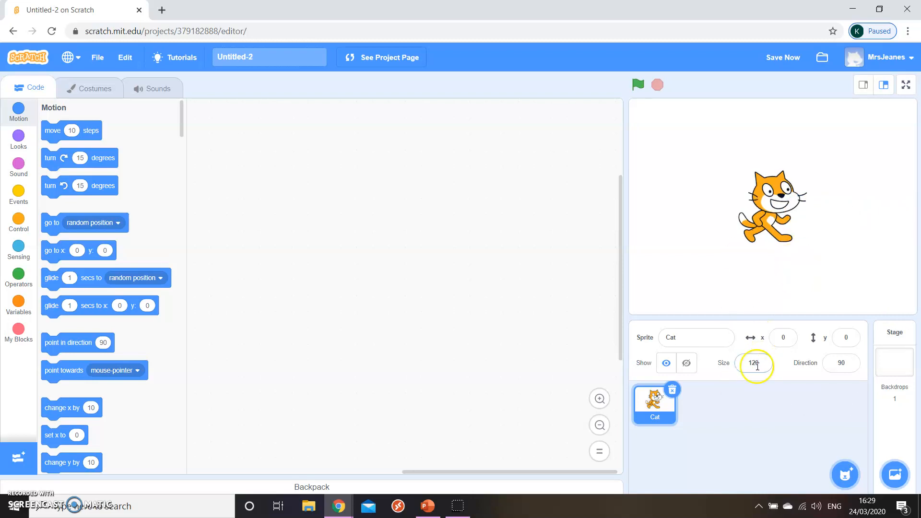
type("80")
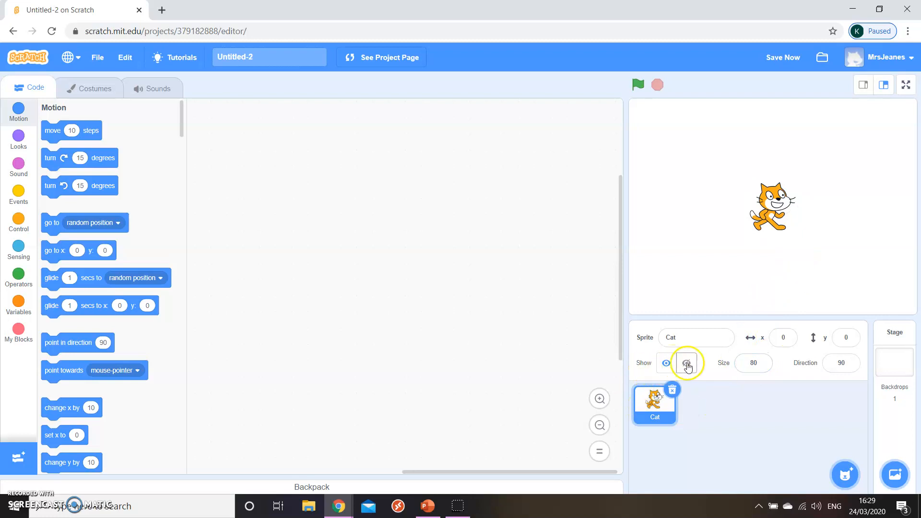
left_click(685, 362)
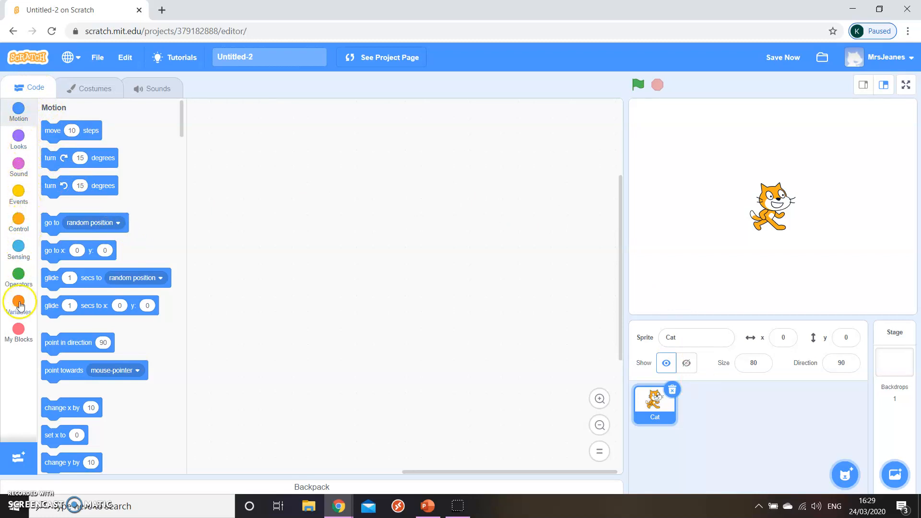
mouse_move(18, 139)
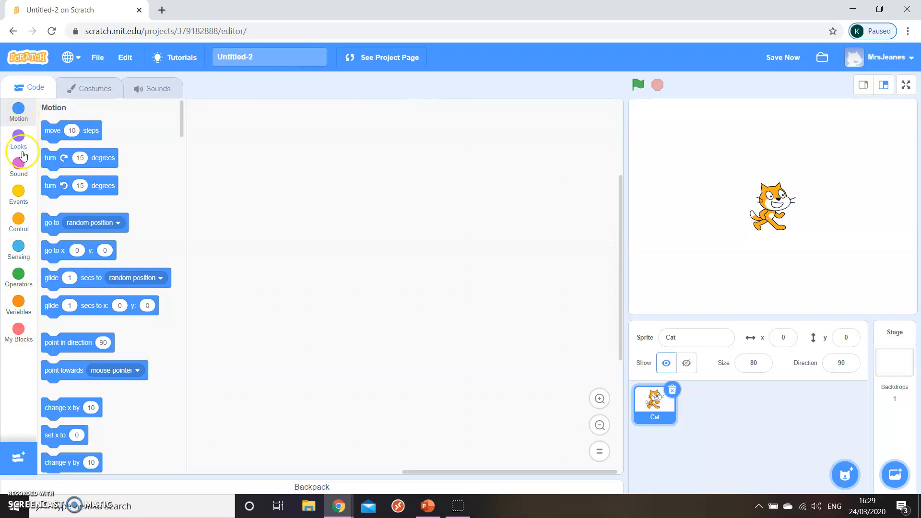
mouse_move(54, 169)
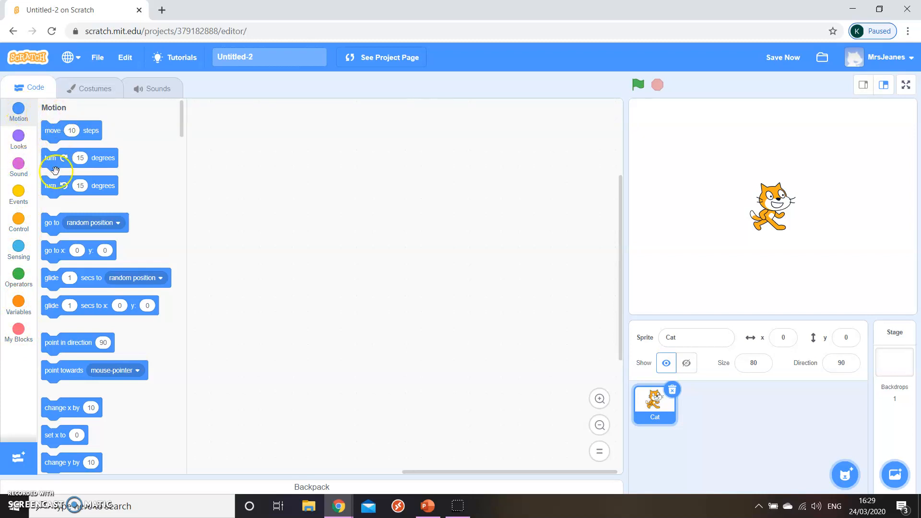
left_click(18, 140)
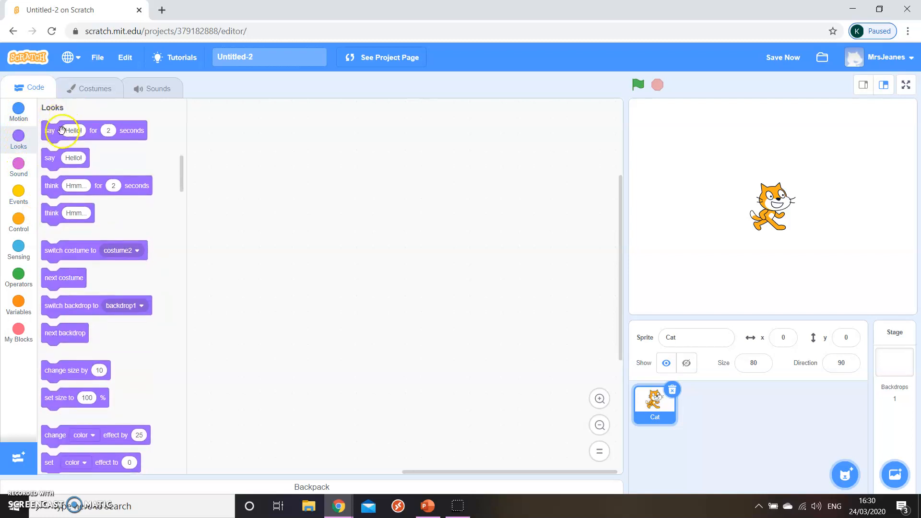
scroll("down", 3)
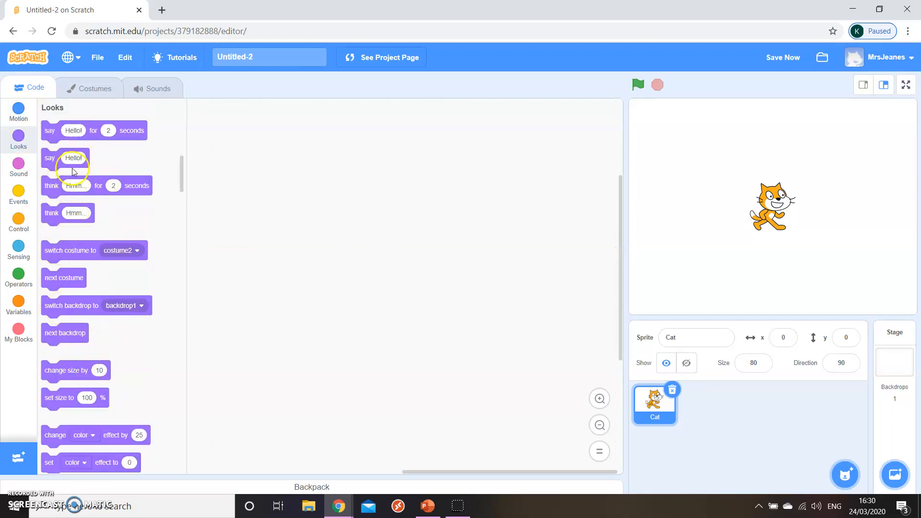
left_click(18, 167)
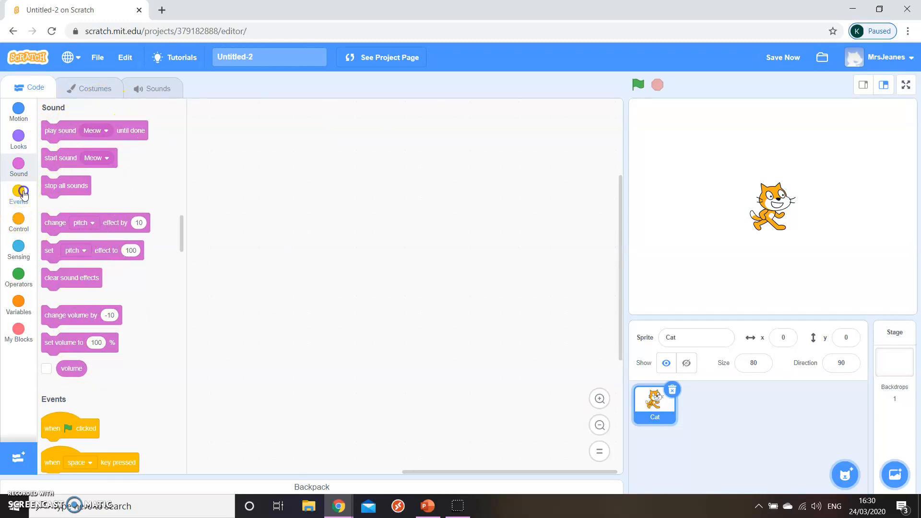
left_click(18, 194)
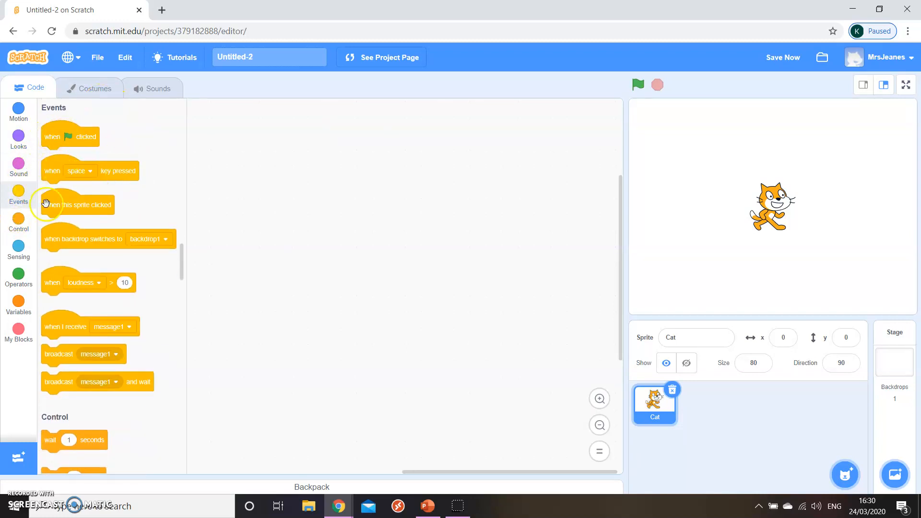
mouse_move(19, 234)
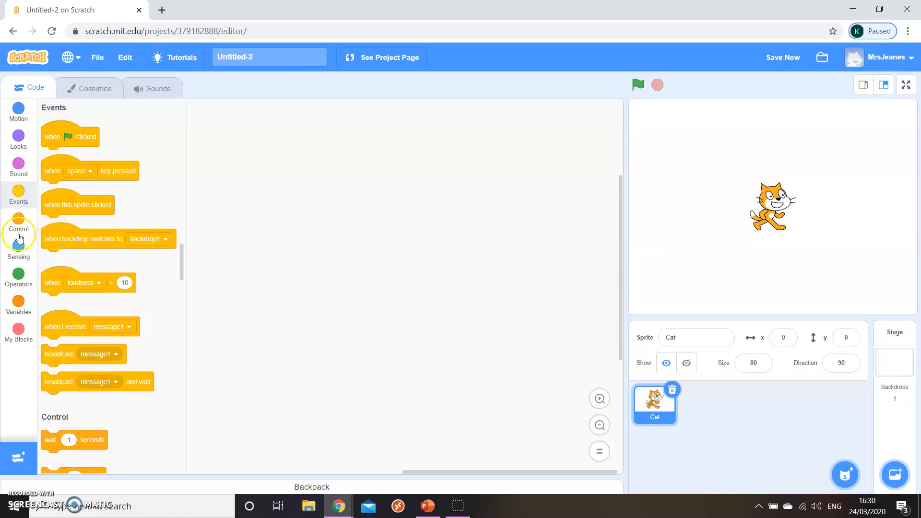
left_click(18, 224)
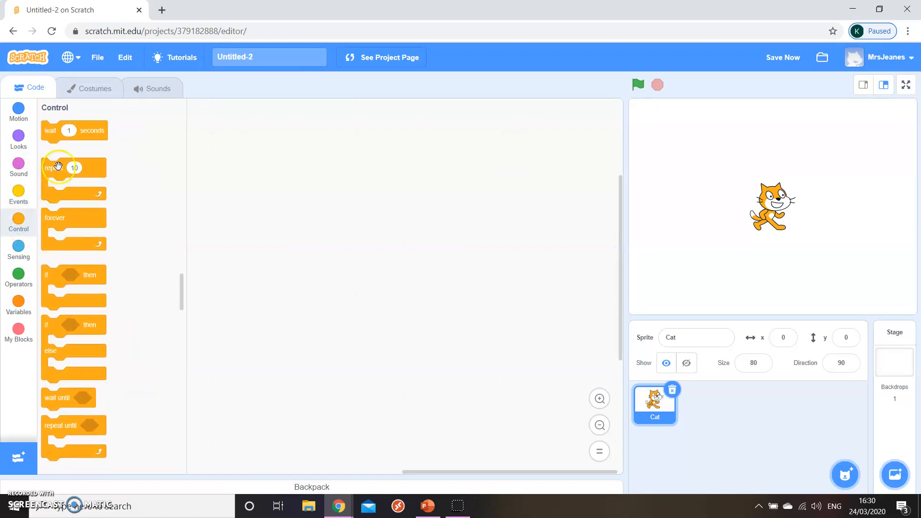
mouse_move(134, 172)
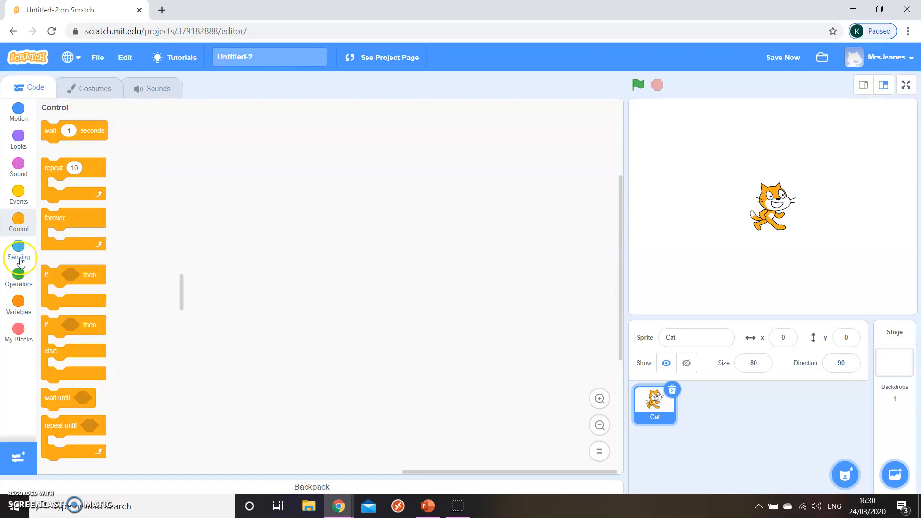
left_click(18, 257)
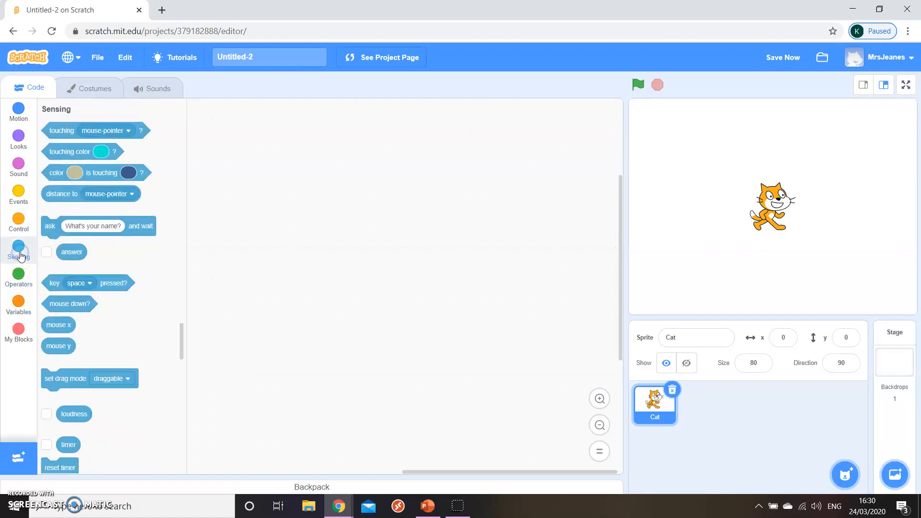
left_click(18, 277)
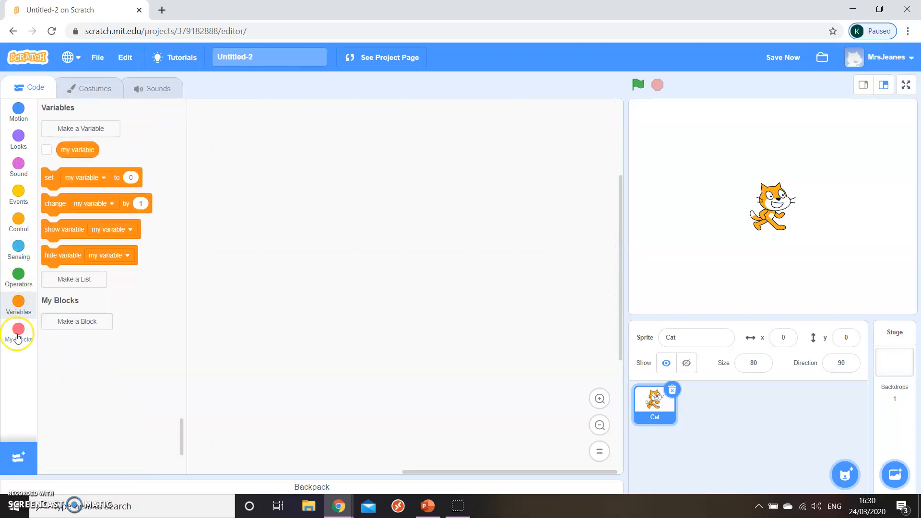
left_click(18, 332)
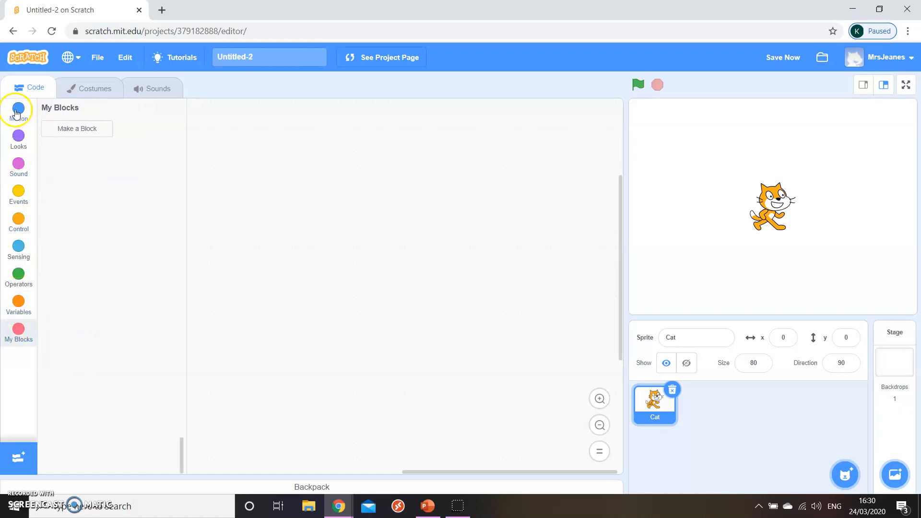
mouse_move(18, 248)
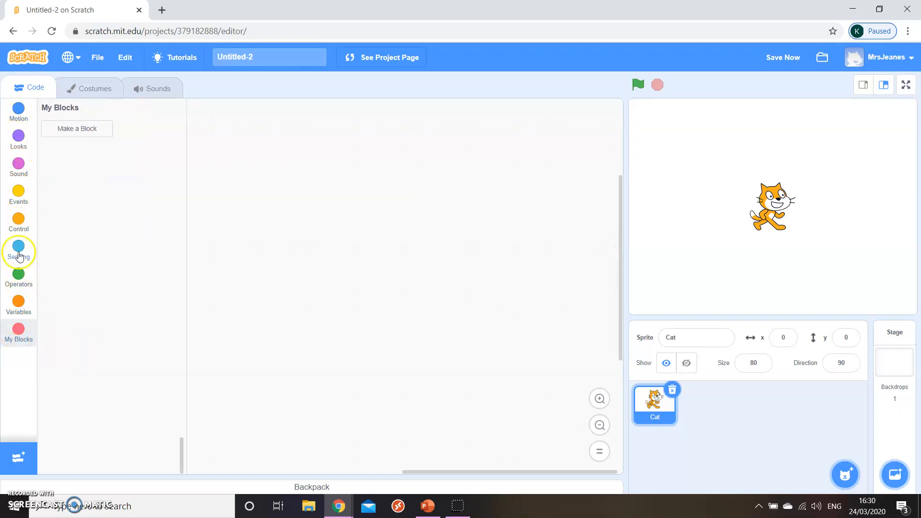
left_click(18, 108)
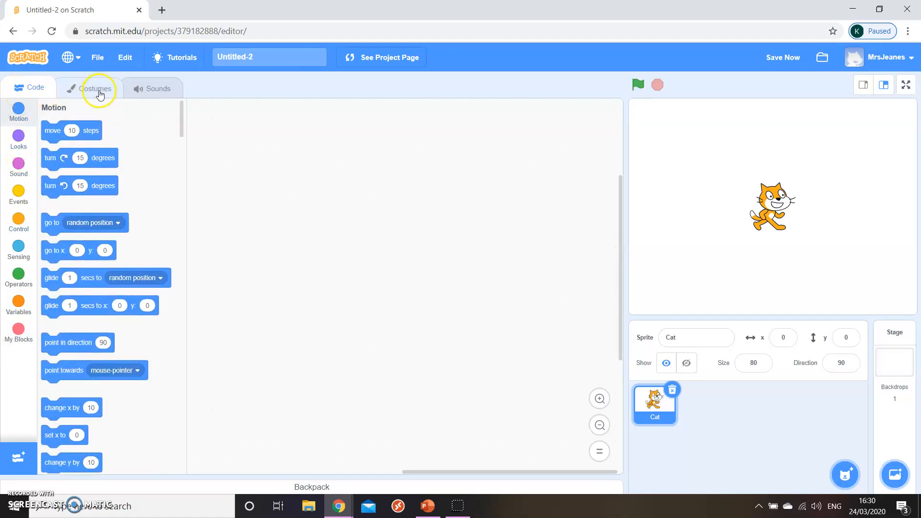
- View the Cat sprite's costumes, flipping between the first and second costume
left_click(95, 88)
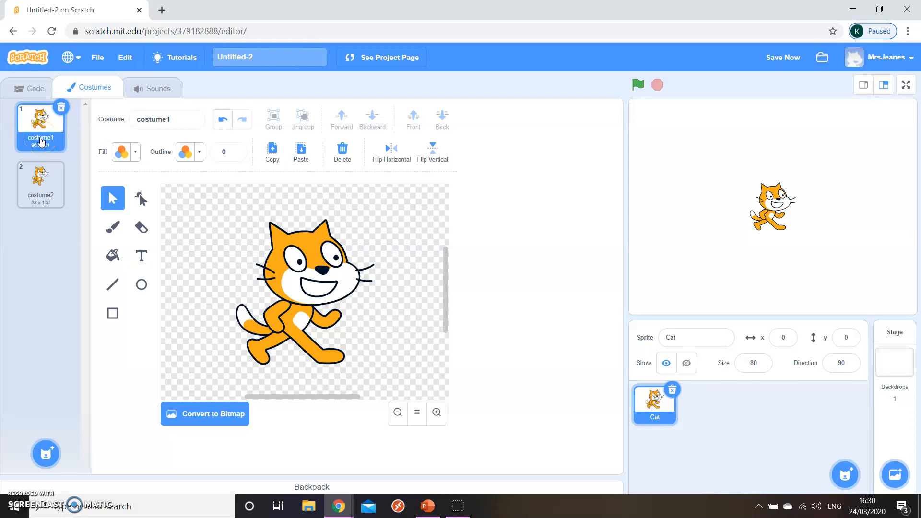
left_click(40, 184)
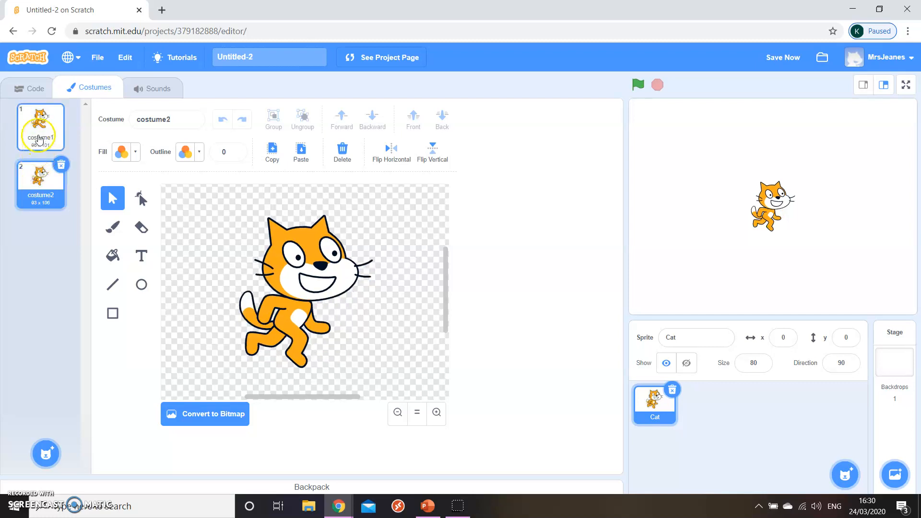
left_click(41, 127)
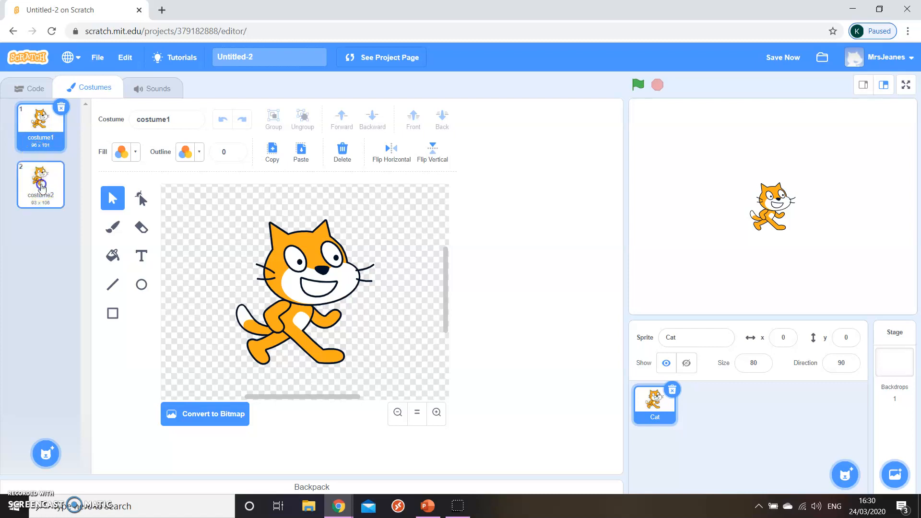
left_click(40, 184)
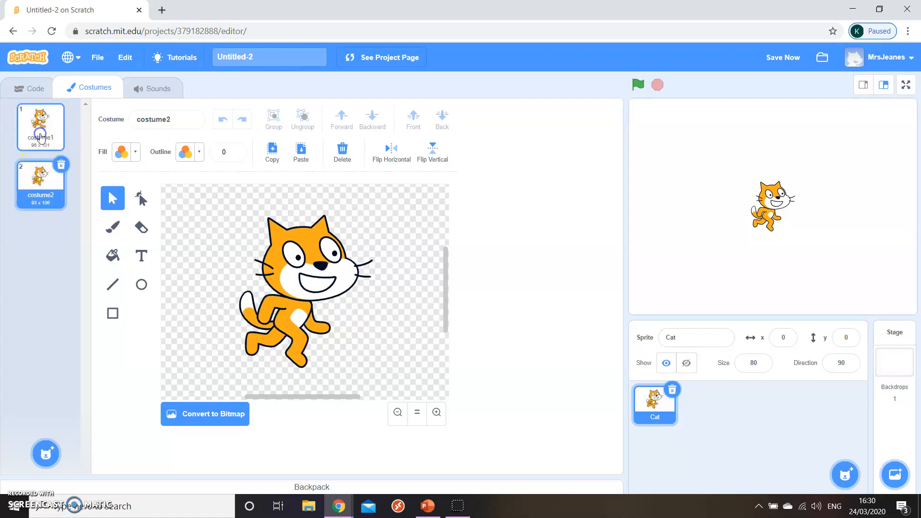
left_click(40, 124)
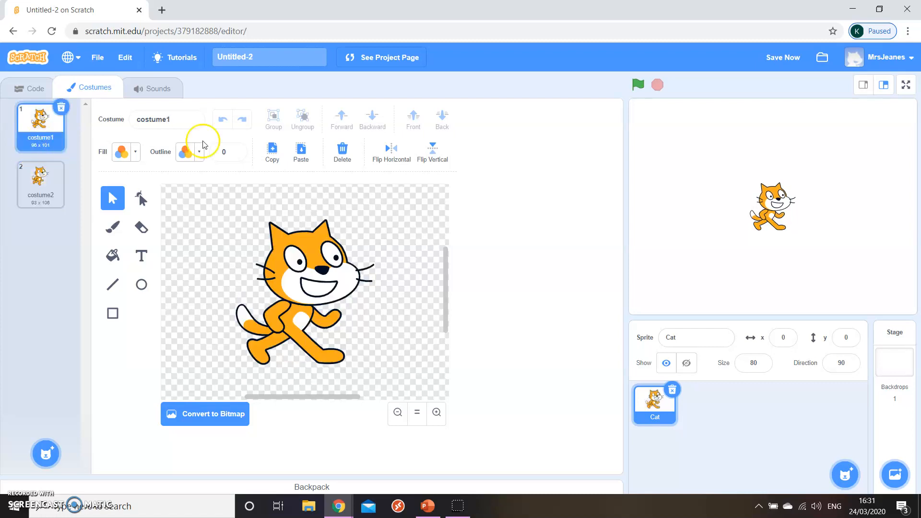
mouse_move(648, 221)
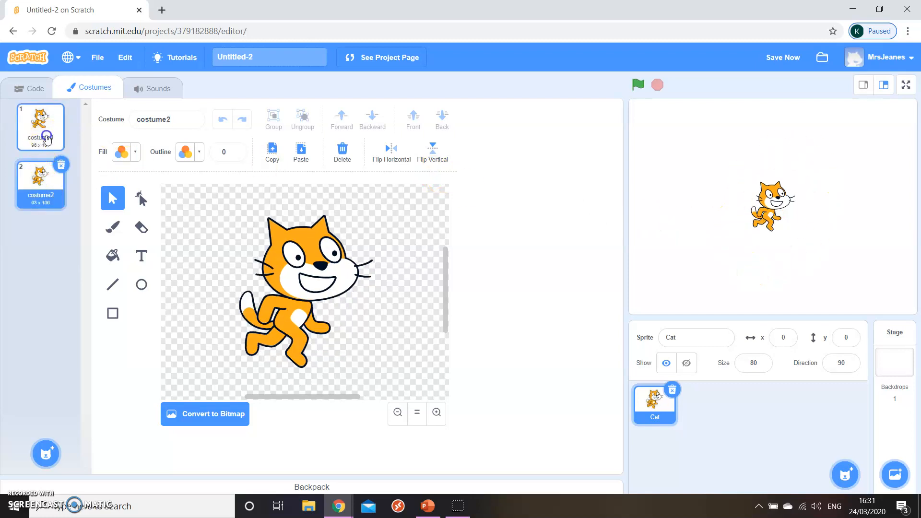
- Rename the cat's costumes to walk1 and walk2
left_click(40, 125)
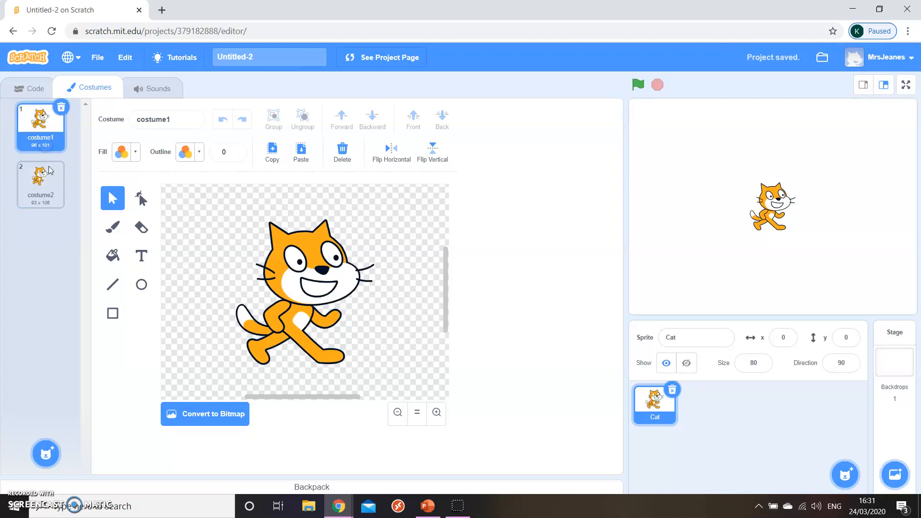
left_click(166, 119)
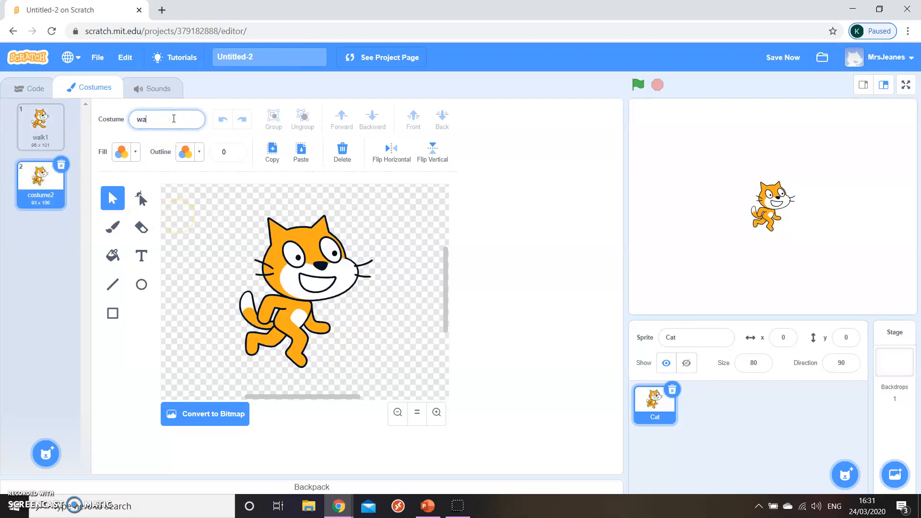
type("walk2")
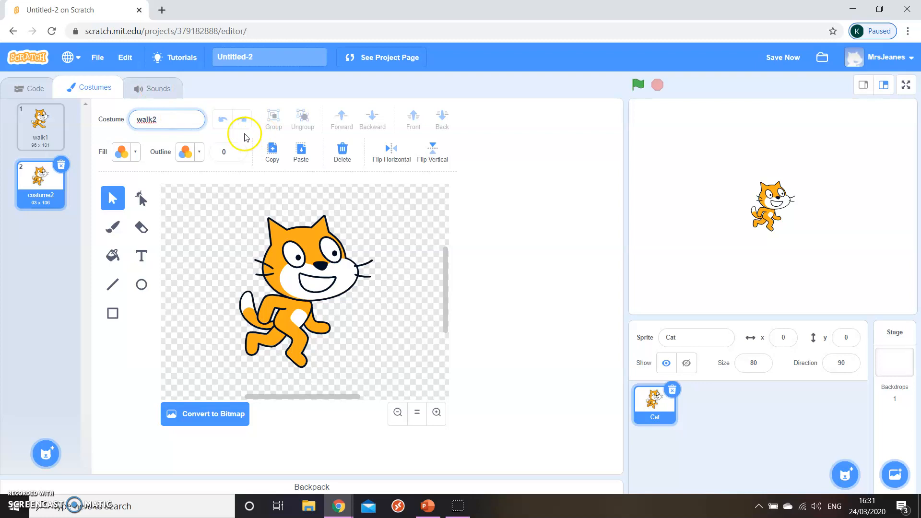
left_click(40, 126)
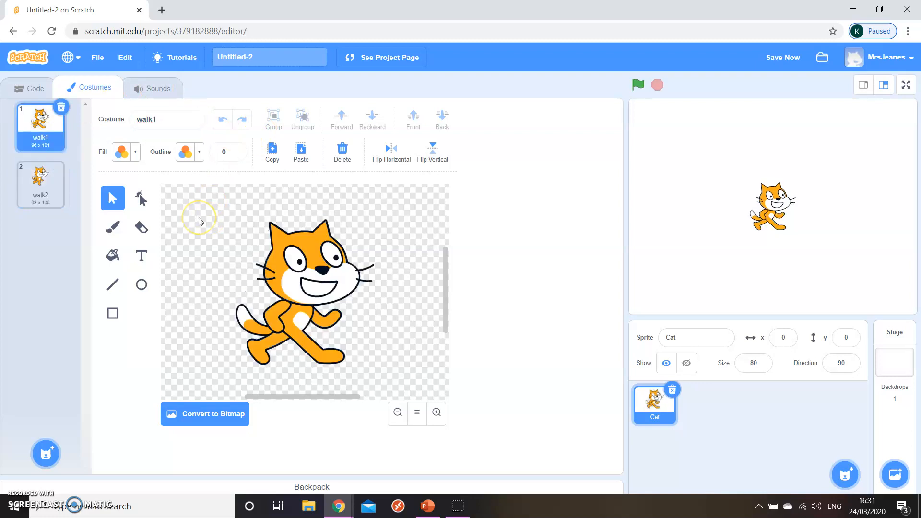
mouse_move(189, 276)
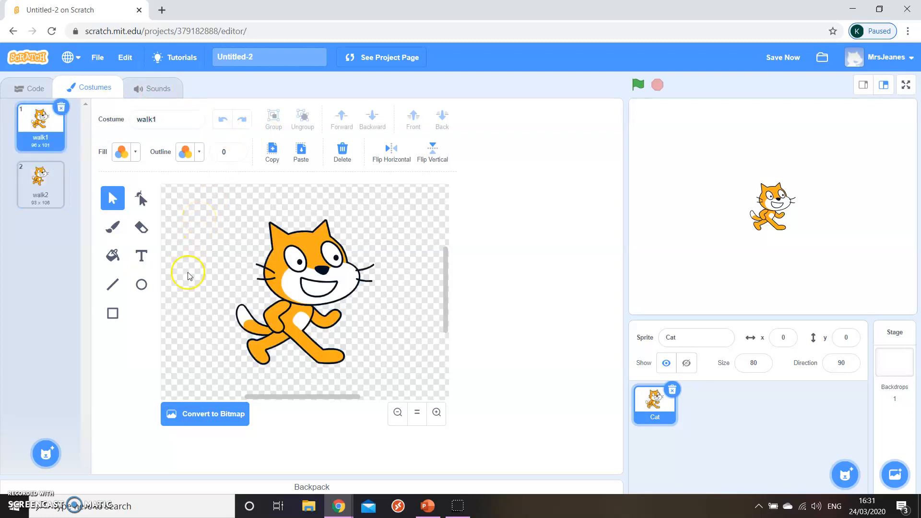
mouse_move(251, 260)
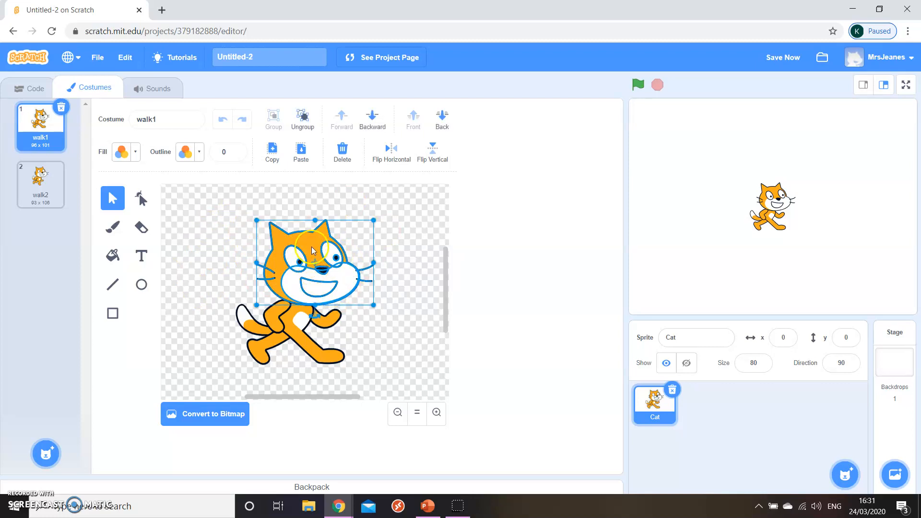
- Briefly mirror the walk1 cat costume and check walk2, leaving walk1 facing its original direction
left_click_drag(315, 251, 335, 243)
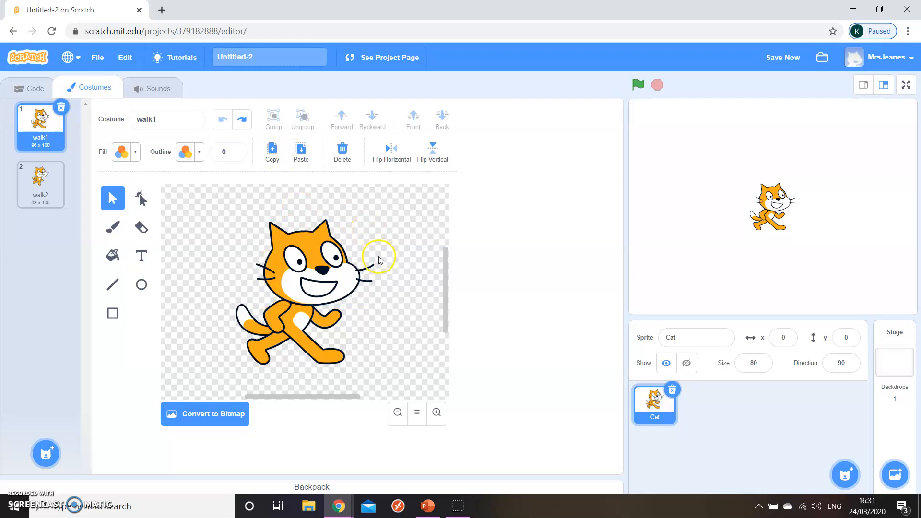
left_click(390, 151)
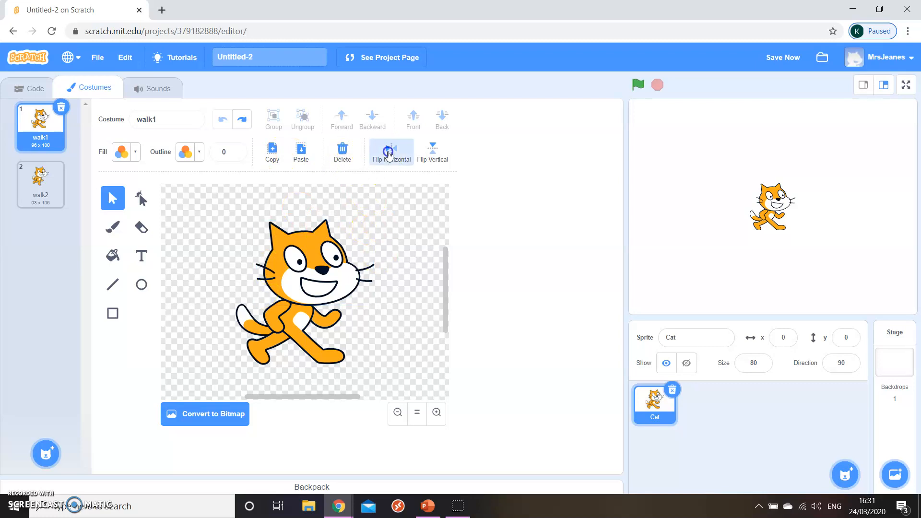
left_click(390, 149)
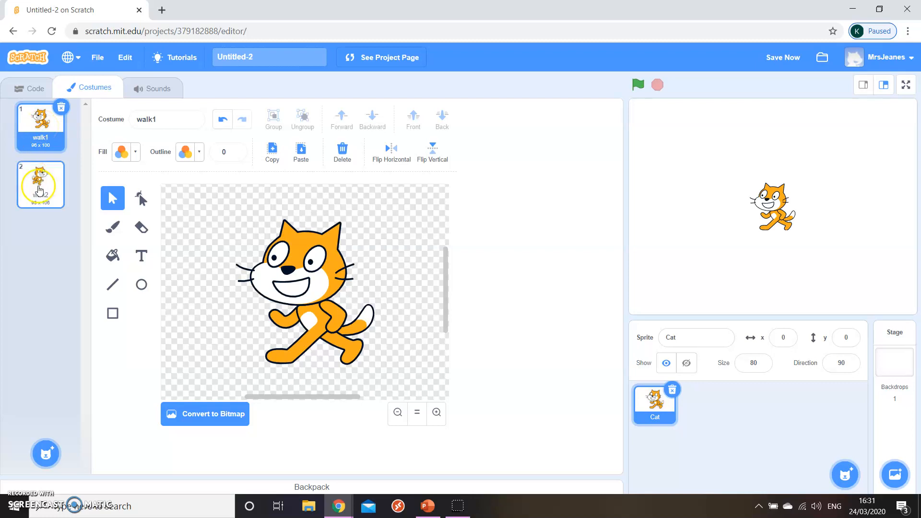
left_click(40, 124)
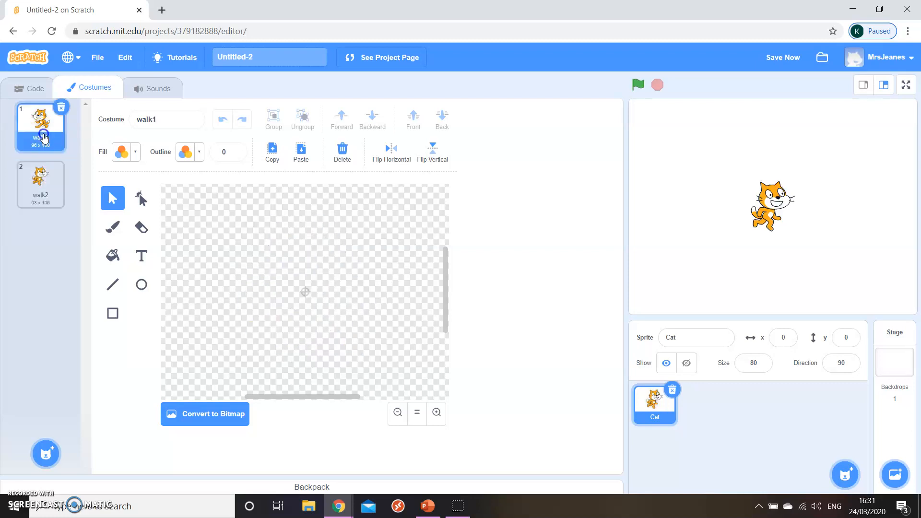
left_click(41, 123)
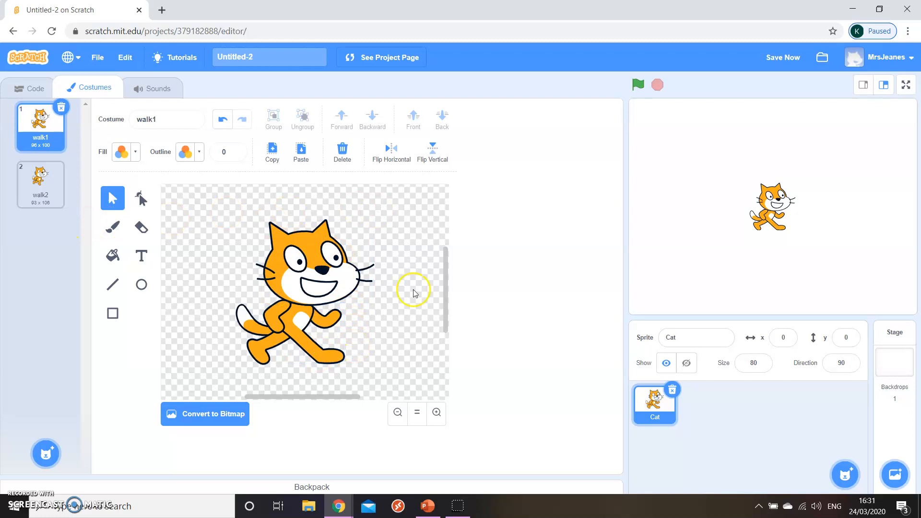
mouse_move(224, 388)
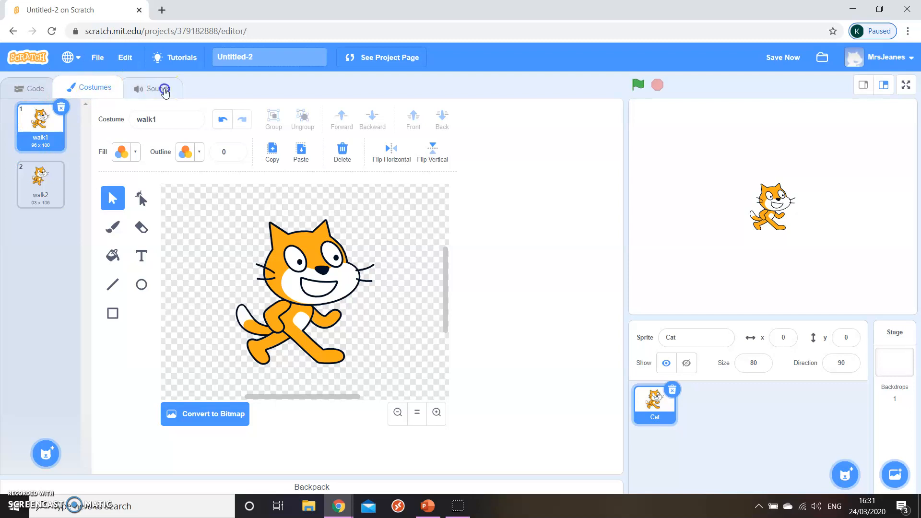
- View the Cat sprite's sounds, showing its single Meow recording
left_click(157, 88)
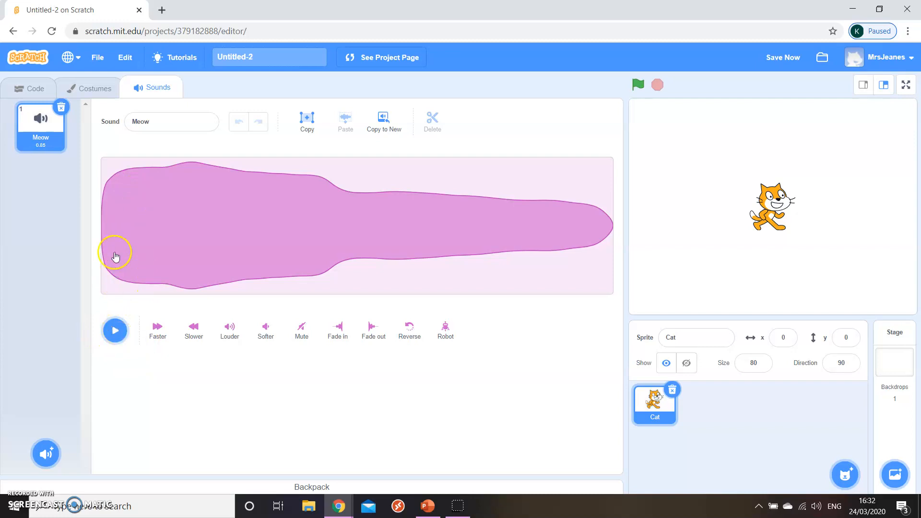
mouse_move(337, 440)
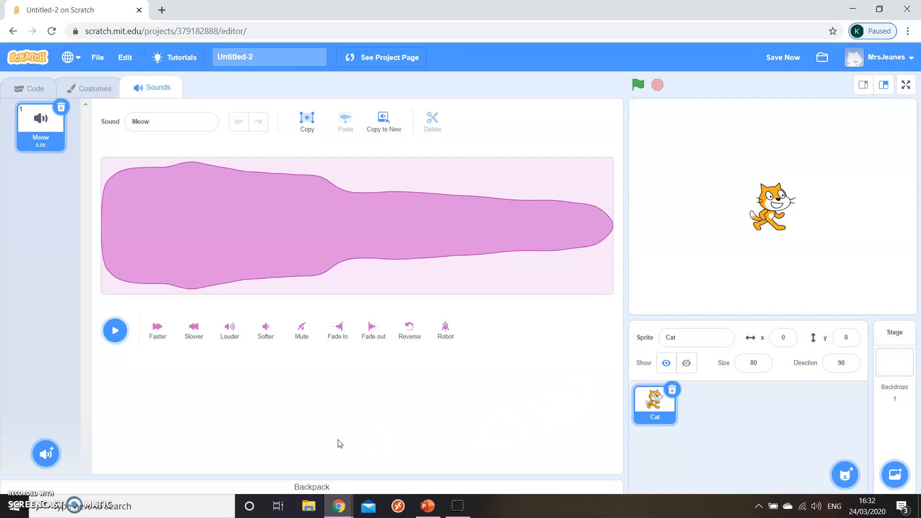
left_click(338, 437)
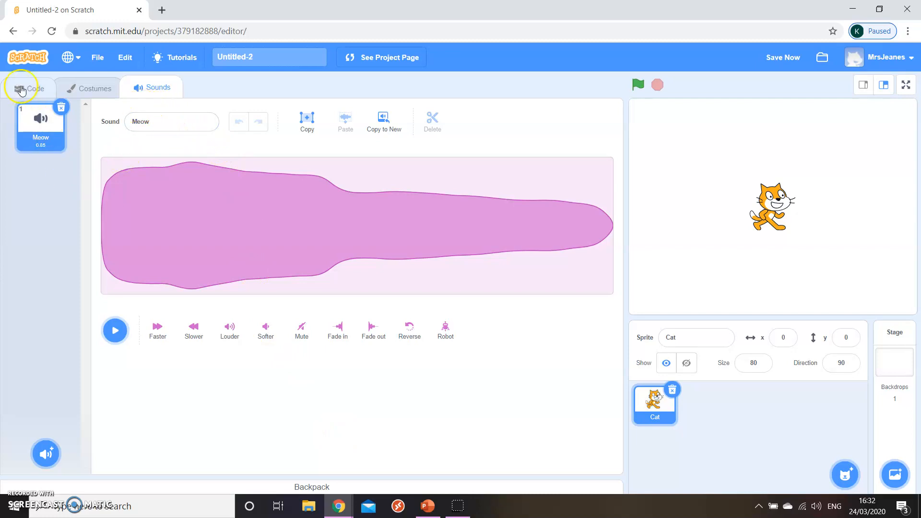
- Build a 'when green flag clicked, forever move 10 steps' script for the Cat and test-run it
left_click(34, 88)
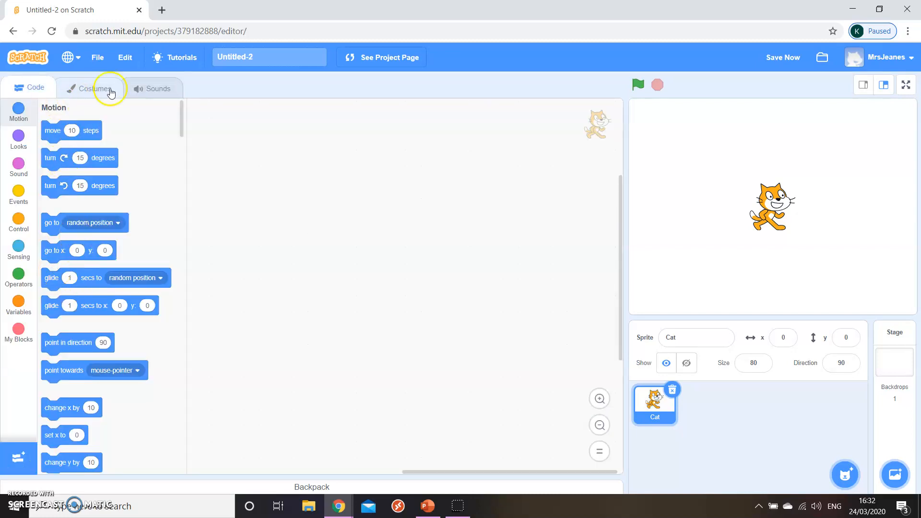
mouse_move(359, 161)
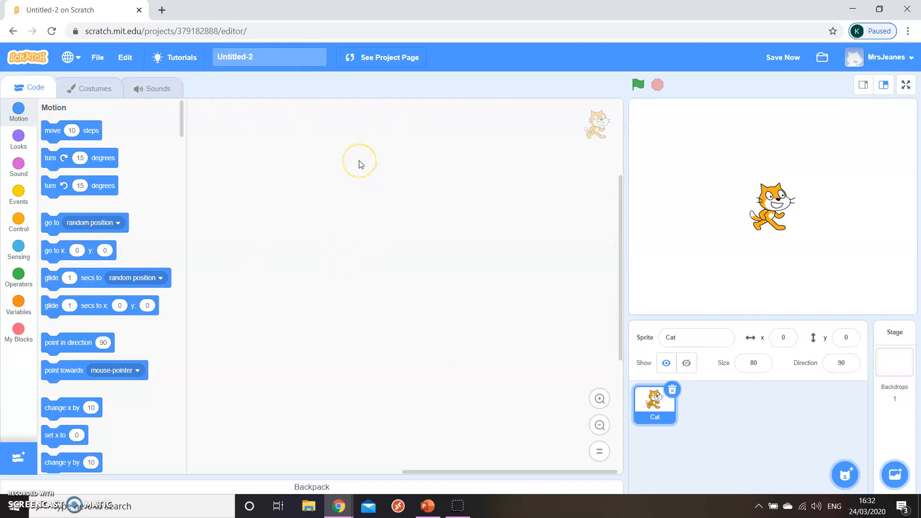
mouse_move(18, 194)
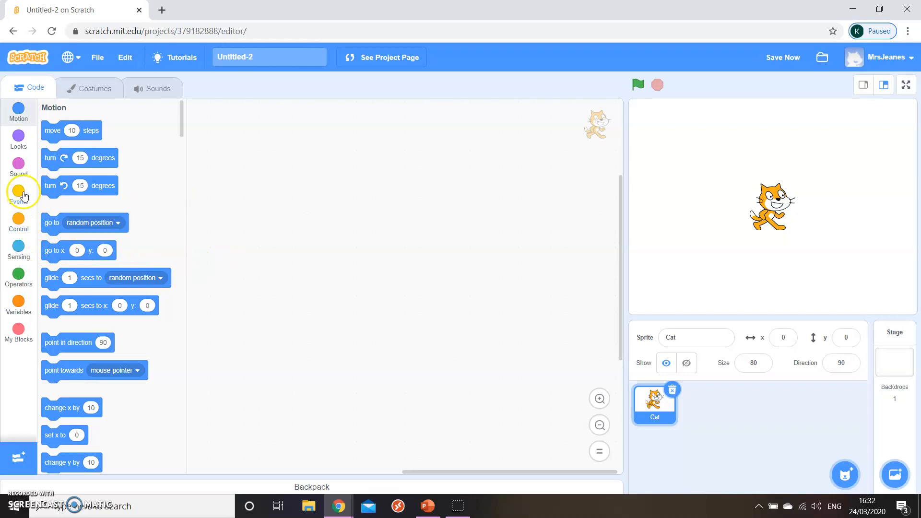
left_click(19, 190)
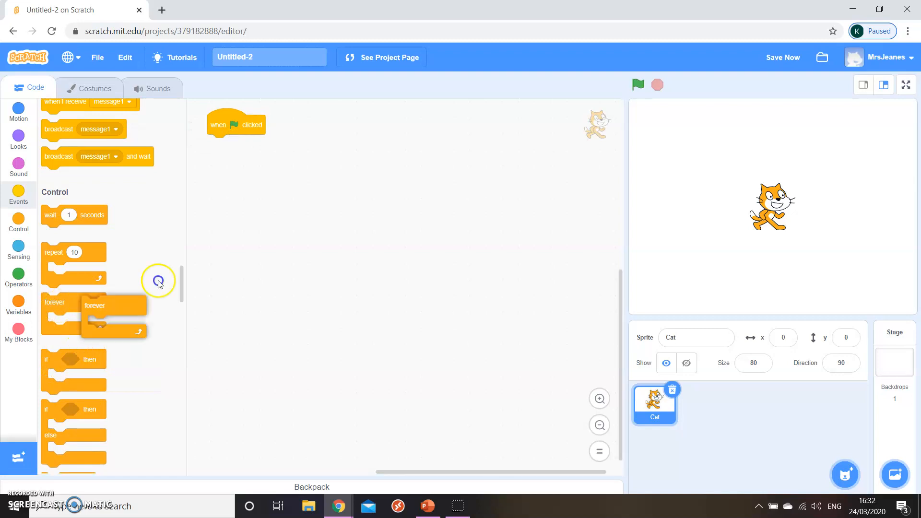
left_click_drag(93, 315, 239, 144)
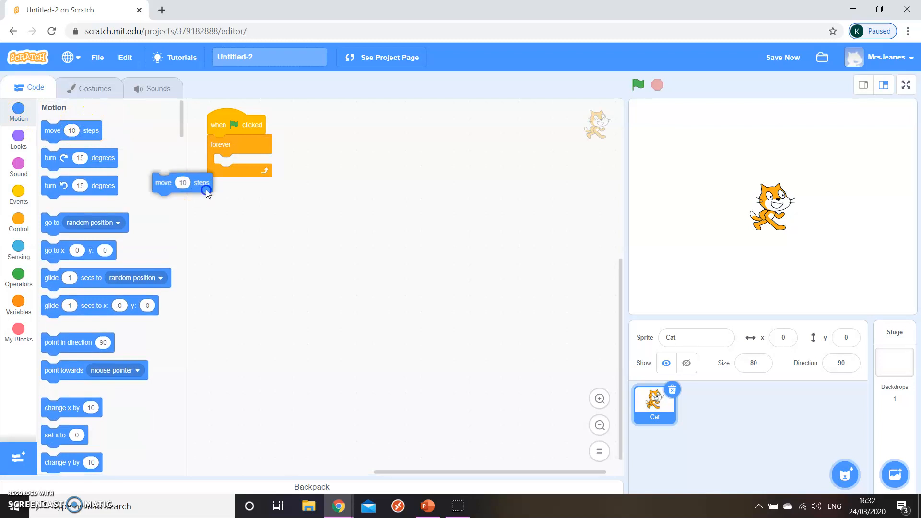
left_click_drag(176, 182, 225, 163)
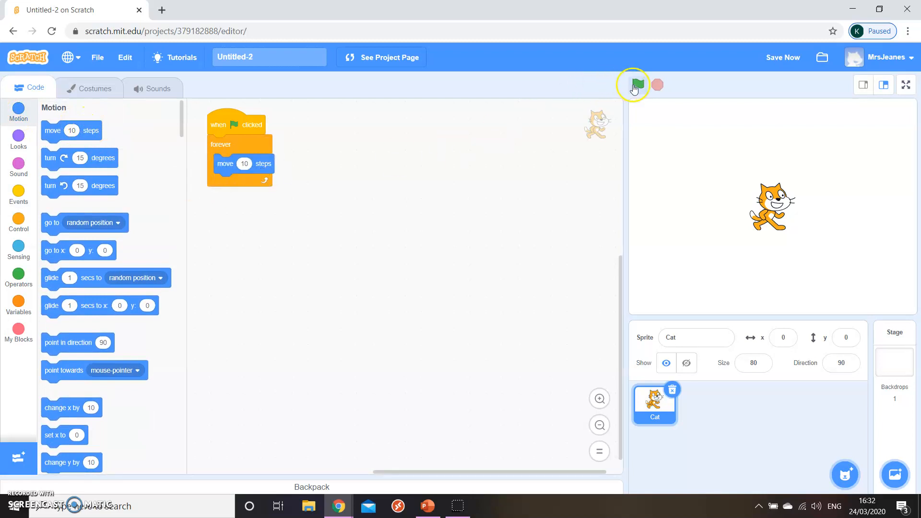
left_click(636, 86)
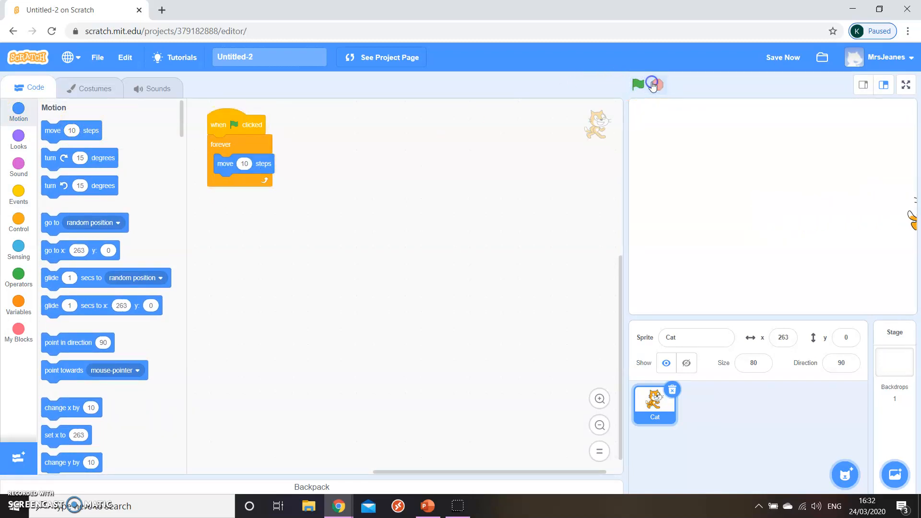
left_click(653, 84)
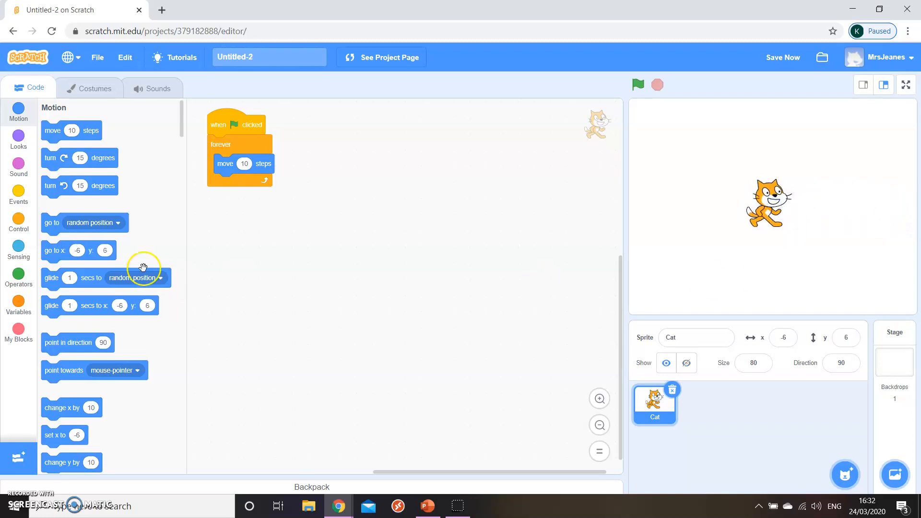
mouse_move(89, 159)
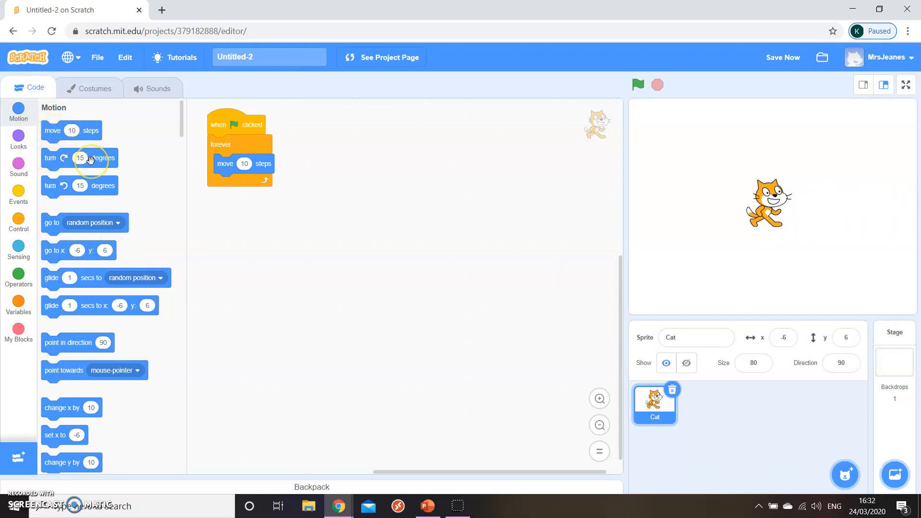
- Add 'if on edge, bounce' after move 10 steps in the forever loop and test-run it
scroll("down", 3)
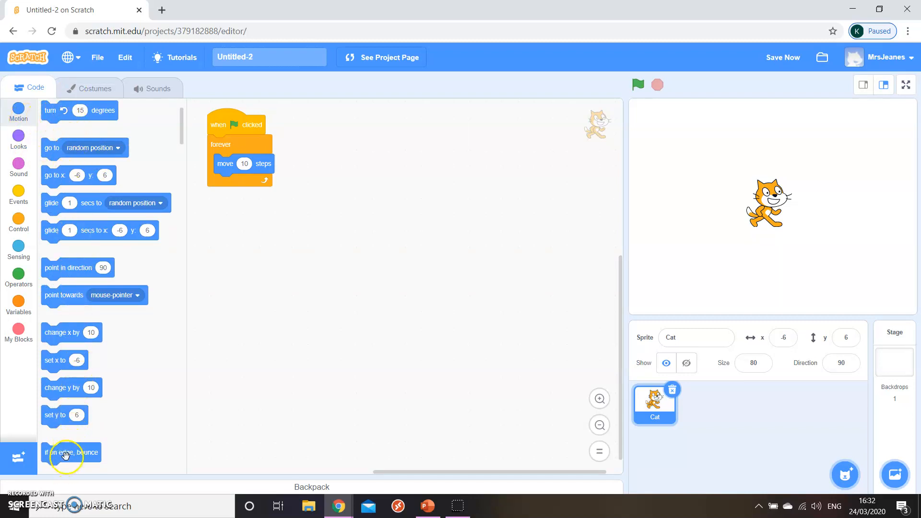
left_click_drag(66, 452, 243, 184)
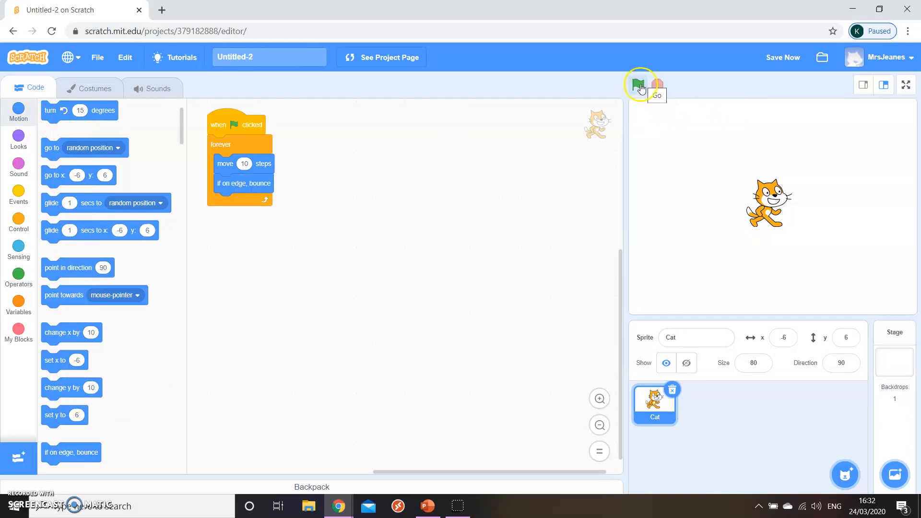
left_click(638, 84)
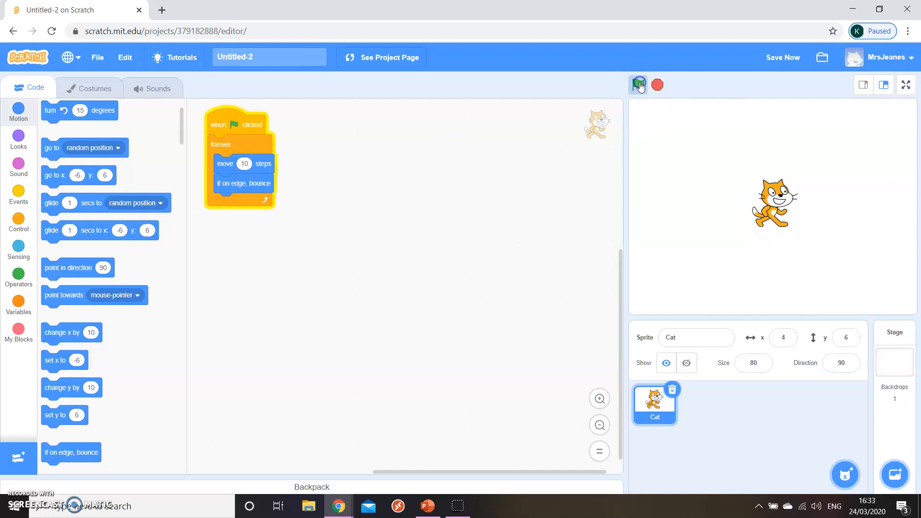
left_click(639, 85)
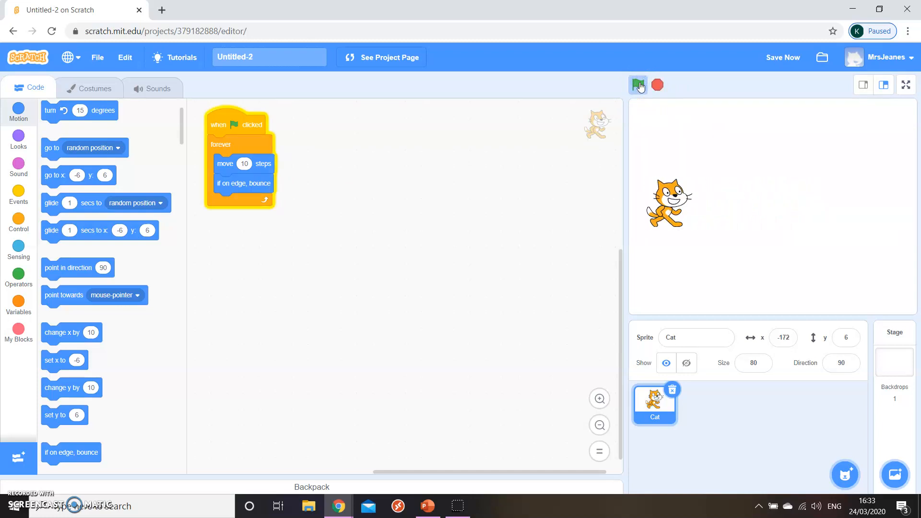
left_click(638, 85)
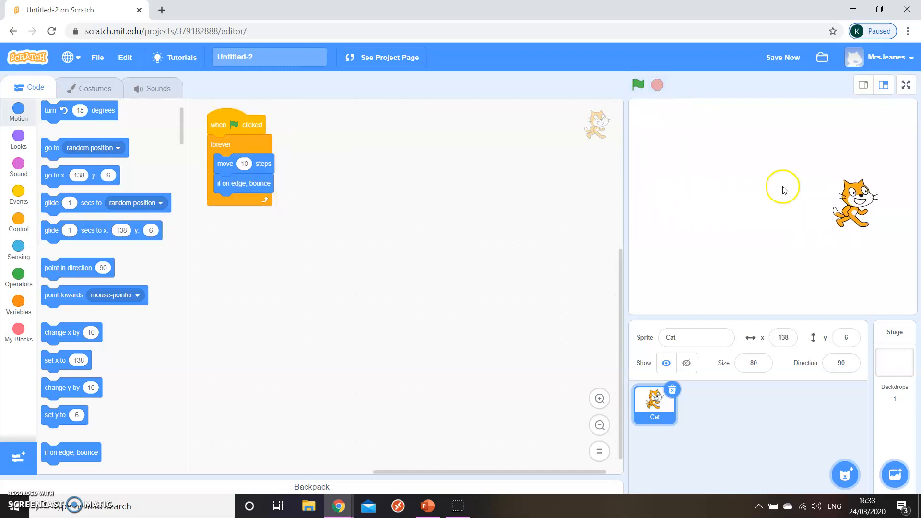
mouse_move(668, 219)
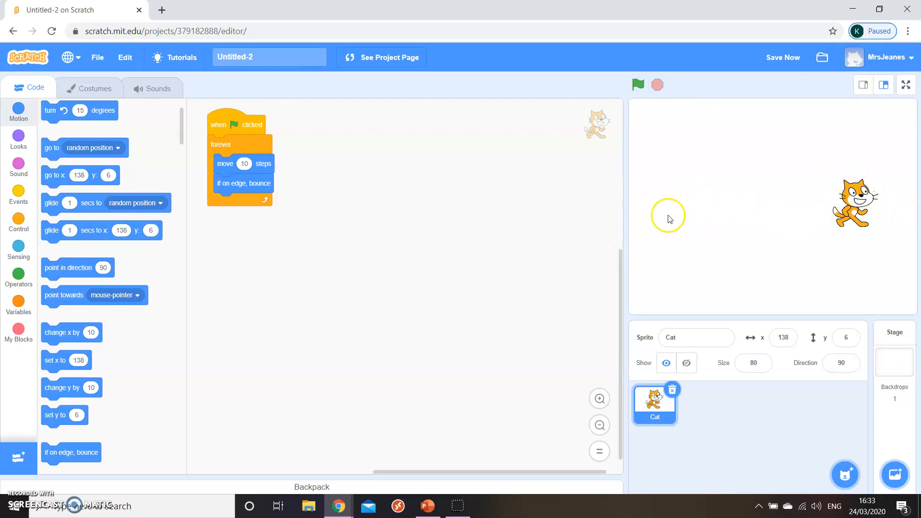
mouse_move(774, 213)
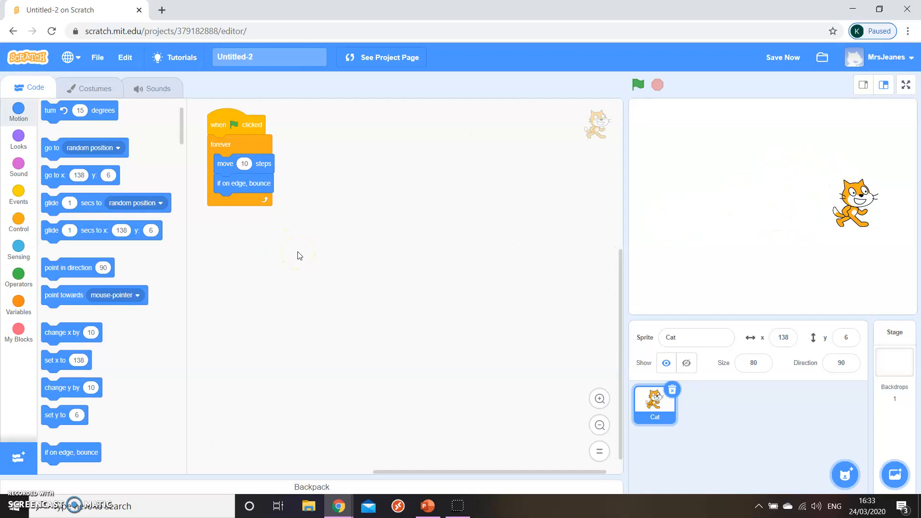
mouse_move(91, 258)
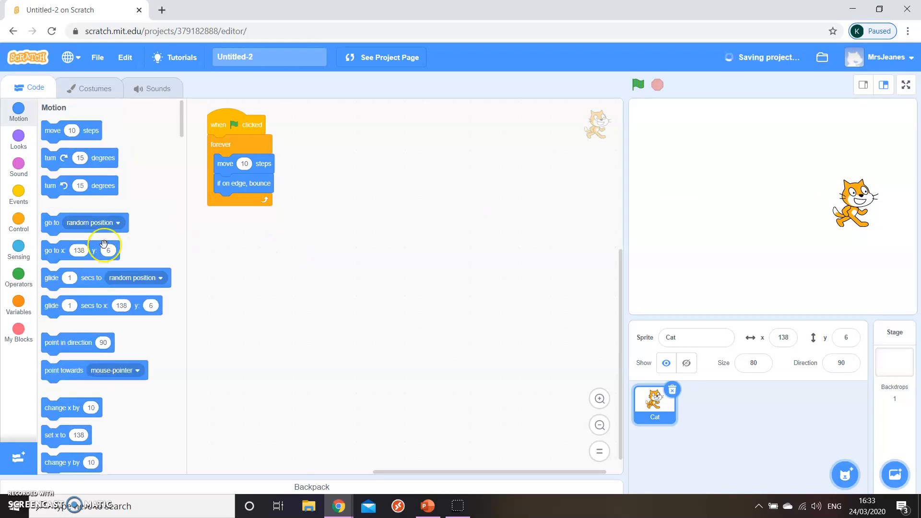
- Attach 'set rotation style left-right' right after the green flag event and test-run it
scroll("down", 3)
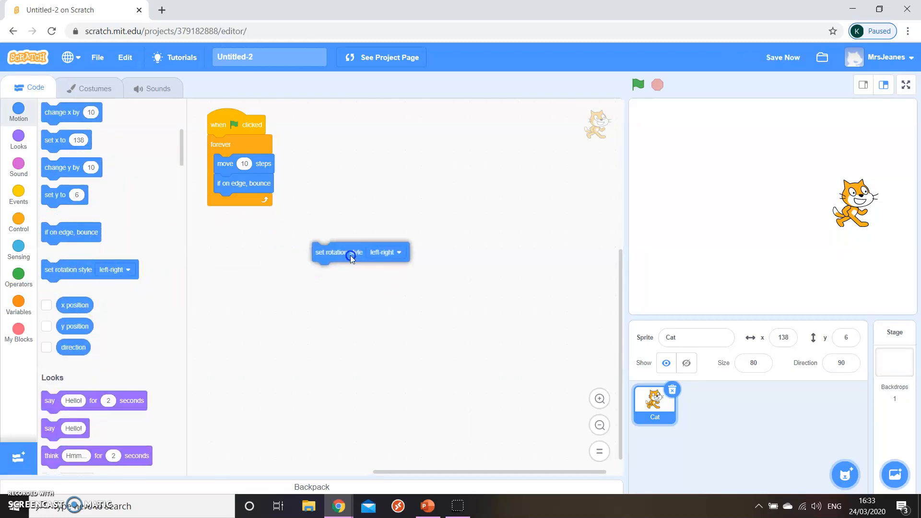
left_click(384, 251)
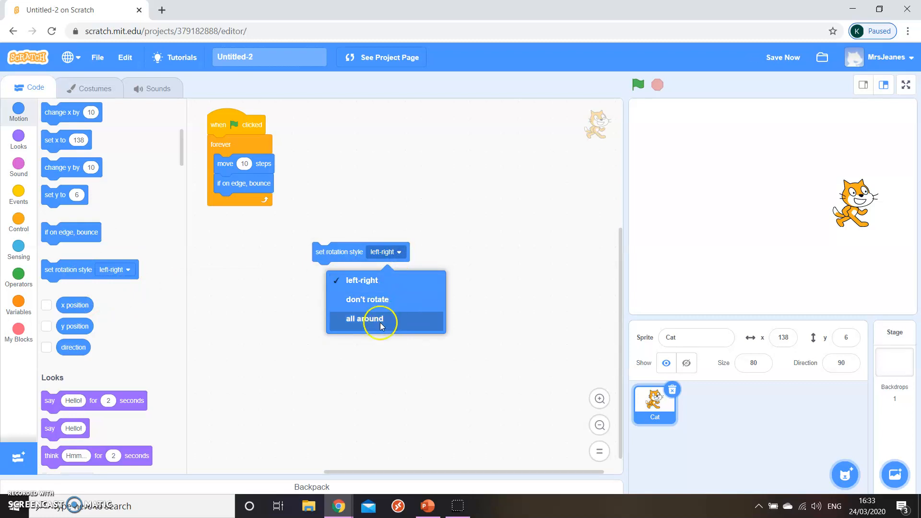
left_click(344, 251)
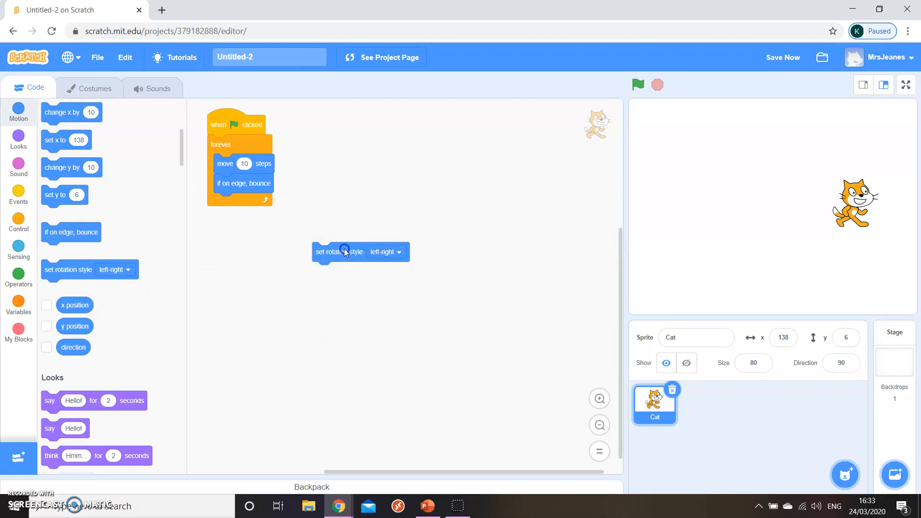
left_click_drag(345, 251, 245, 148)
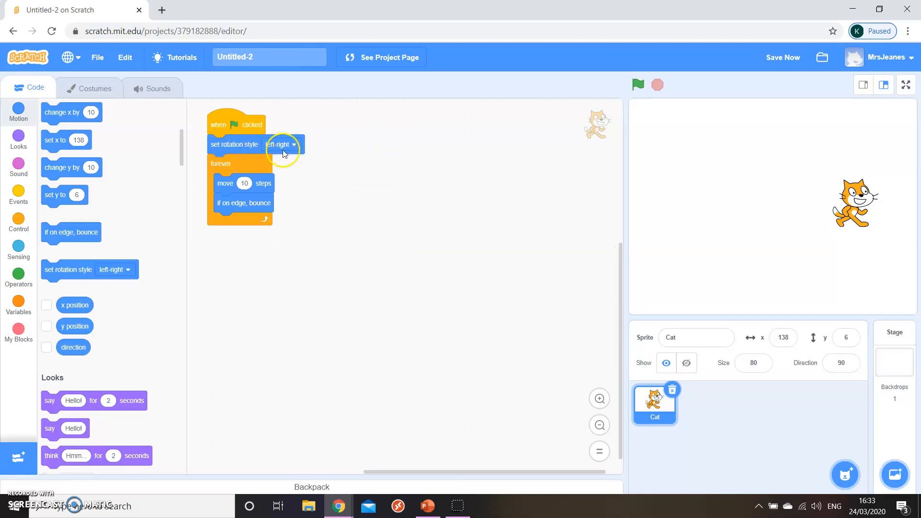
mouse_move(225, 187)
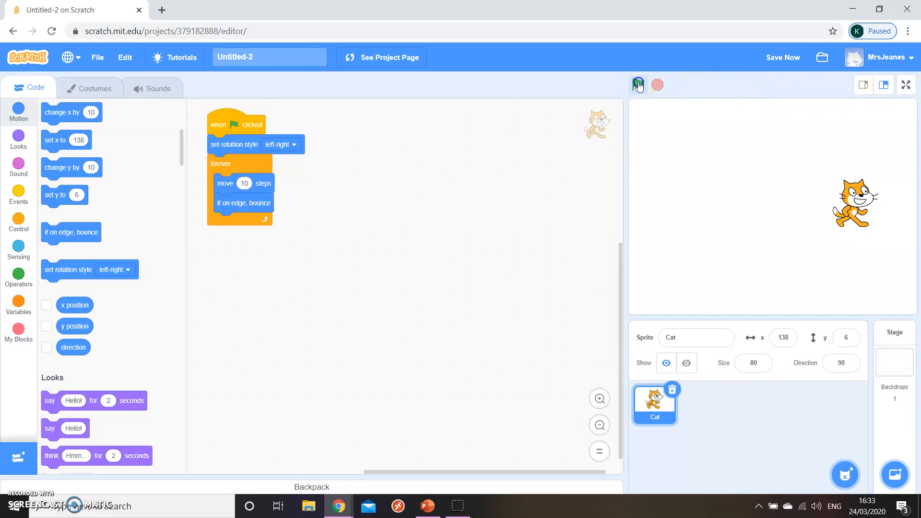
left_click(637, 85)
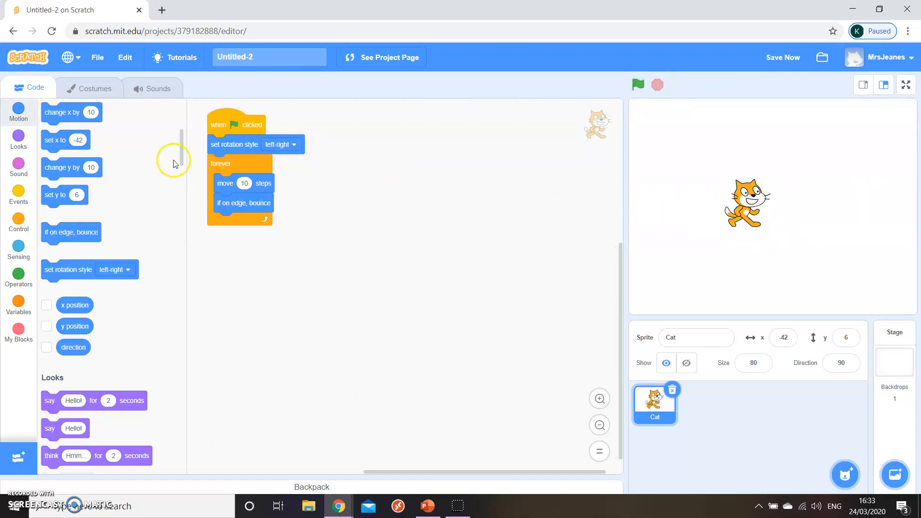
- Add a 'next costume' block into the forever loop and test-run the walking animation
left_click(18, 135)
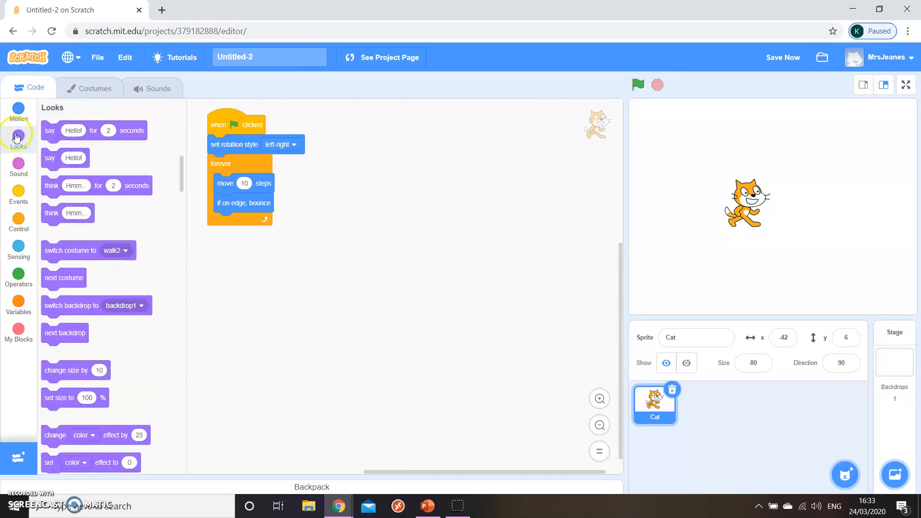
left_click_drag(63, 277, 225, 308)
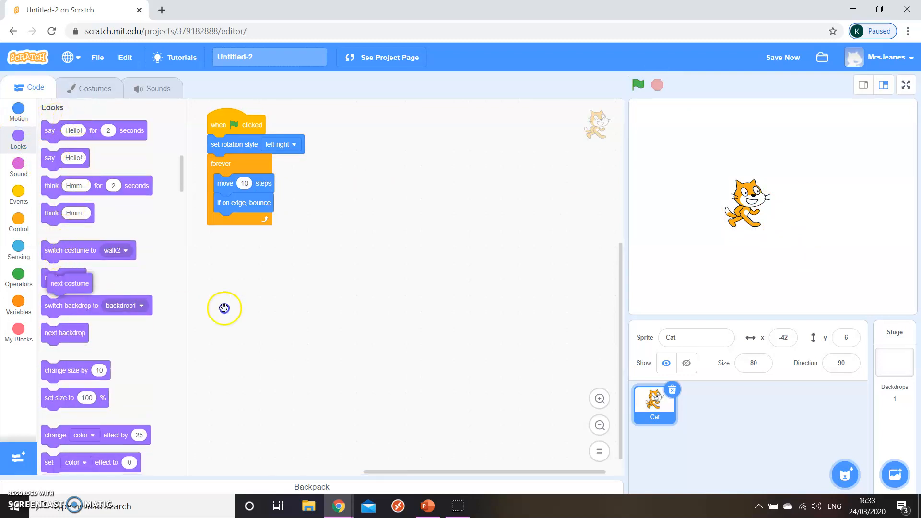
left_click_drag(65, 282, 237, 196)
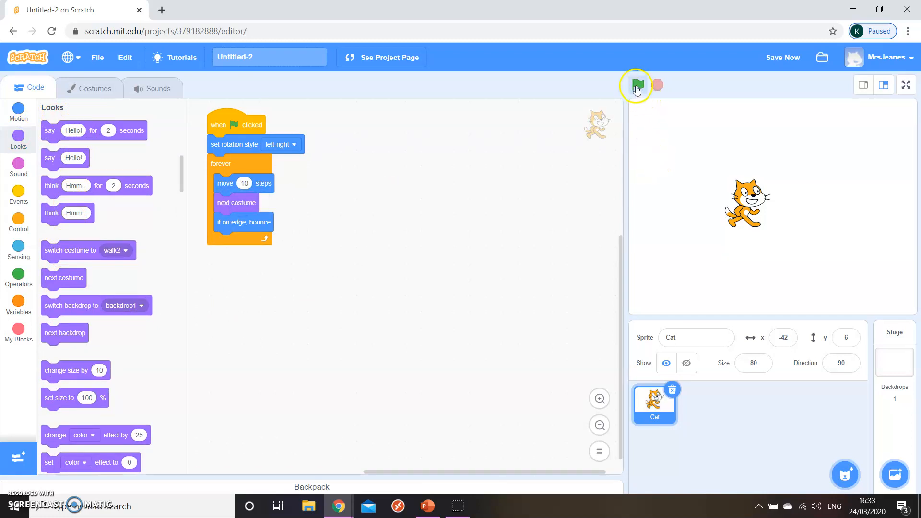
left_click(636, 86)
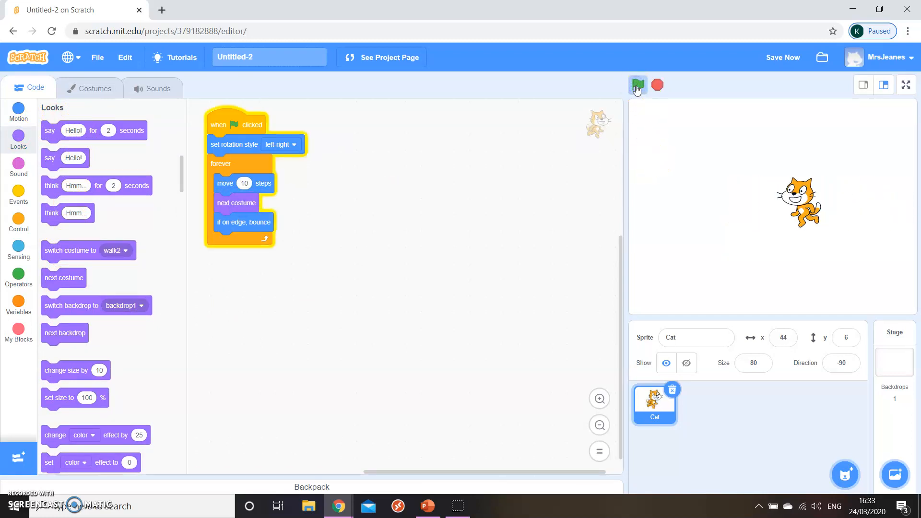
left_click(637, 86)
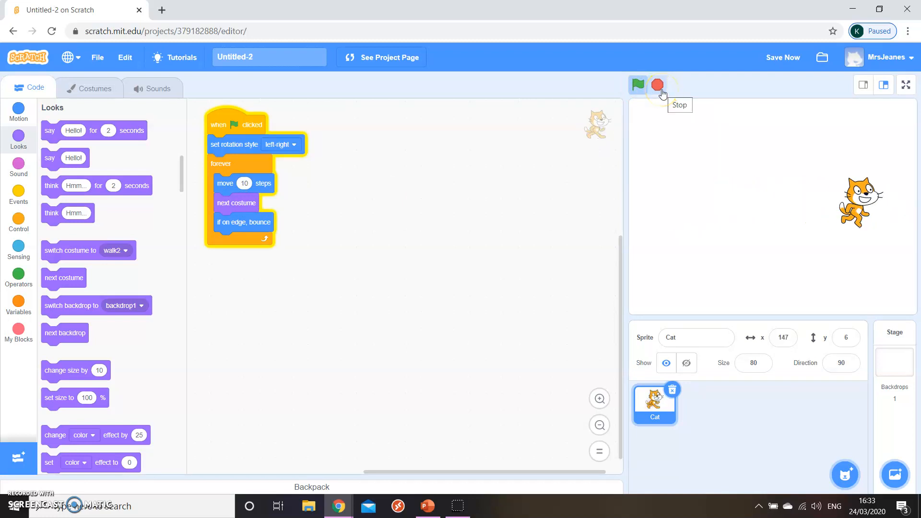
left_click(657, 86)
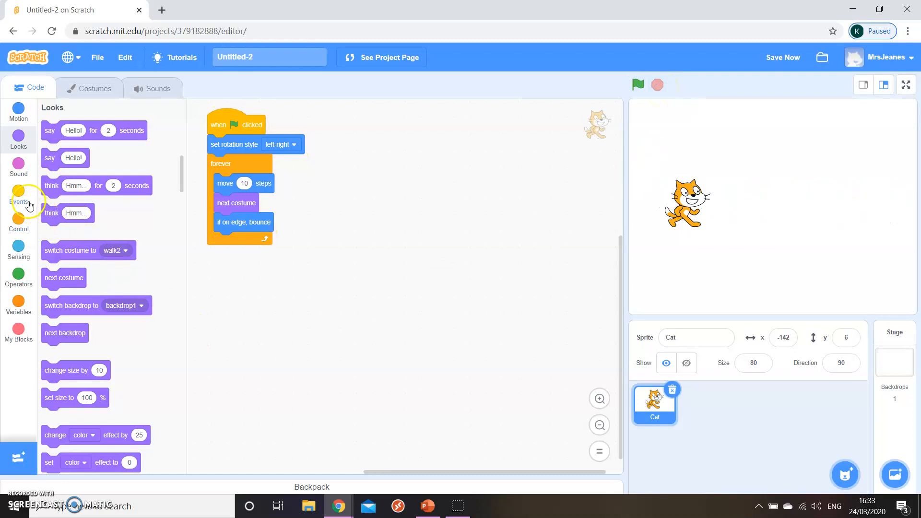
- Insert a 'wait 1 seconds' block between move 10 steps and next costume
left_click(18, 222)
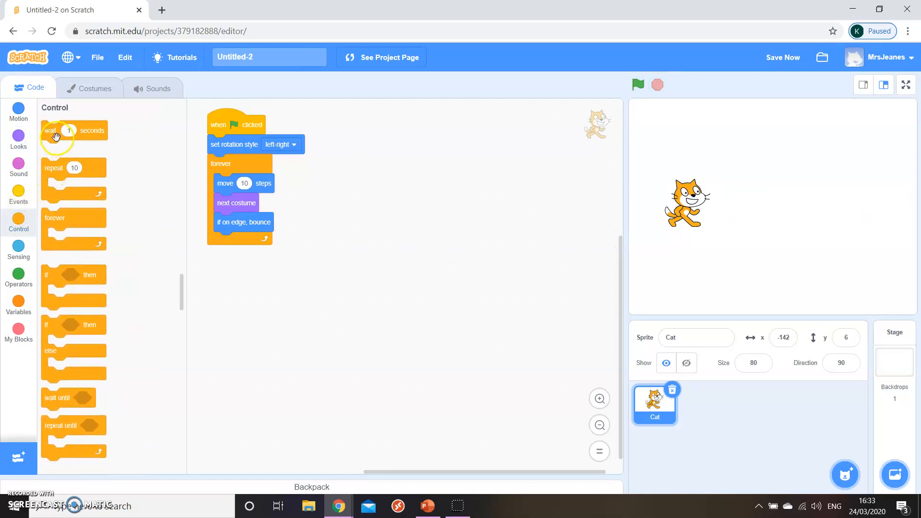
left_click_drag(56, 130, 203, 210)
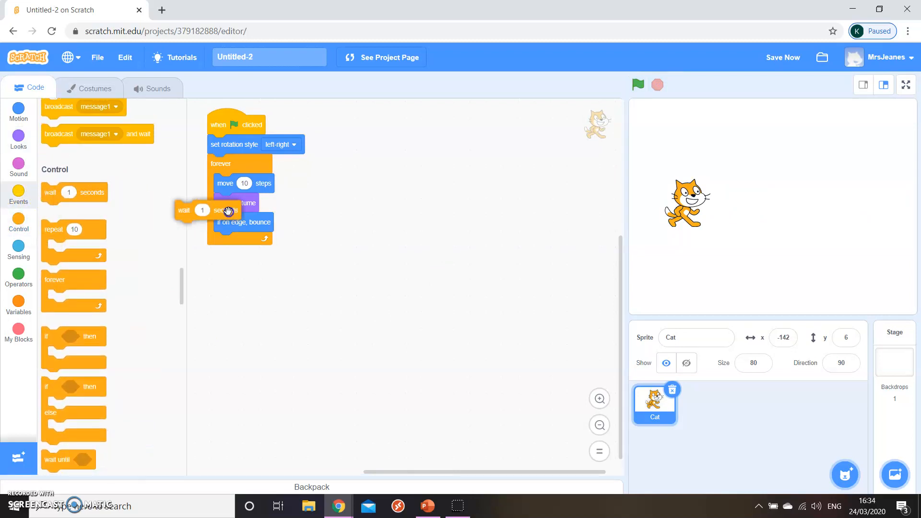
left_click_drag(205, 210, 241, 202)
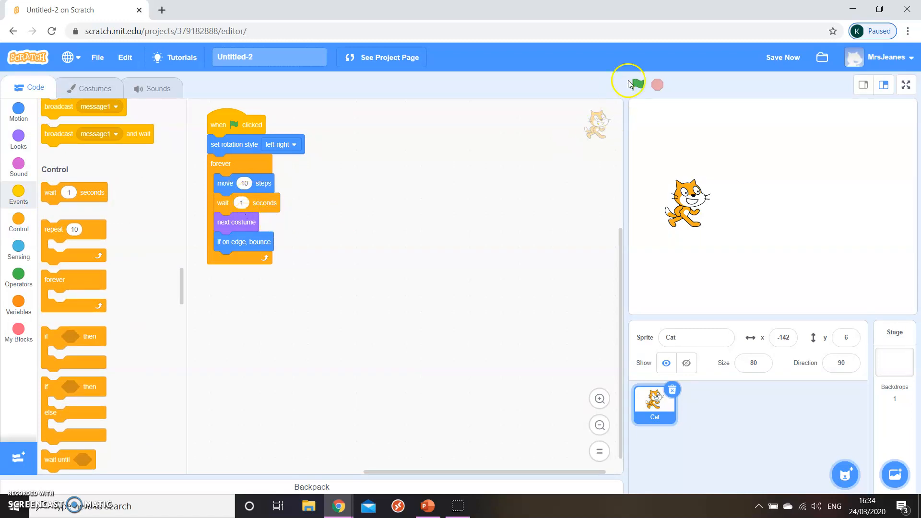
- Set the Cat's wait inside the walking loop to 0.5 seconds and test-run it
left_click(638, 85)
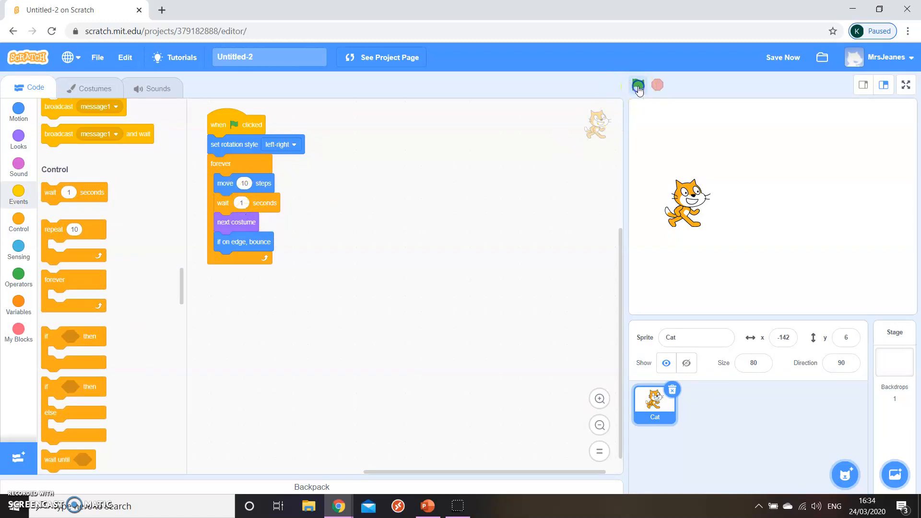
left_click(637, 86)
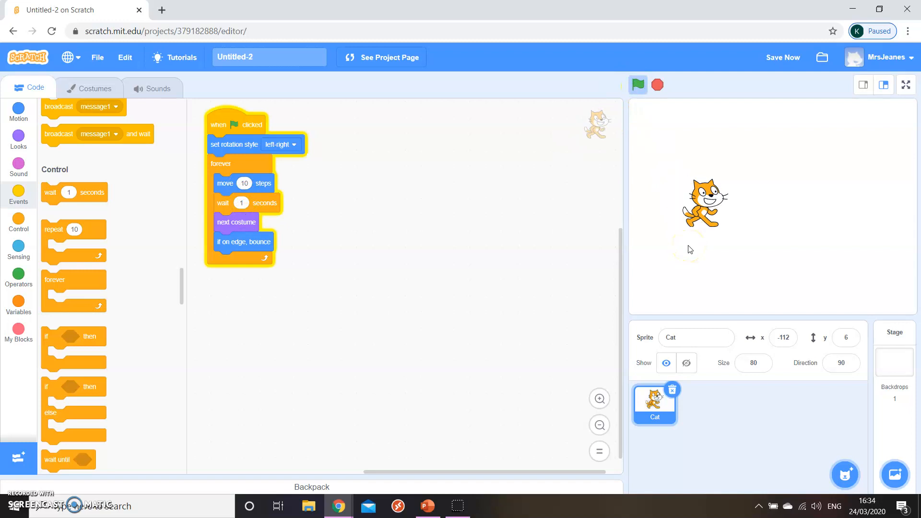
mouse_move(657, 85)
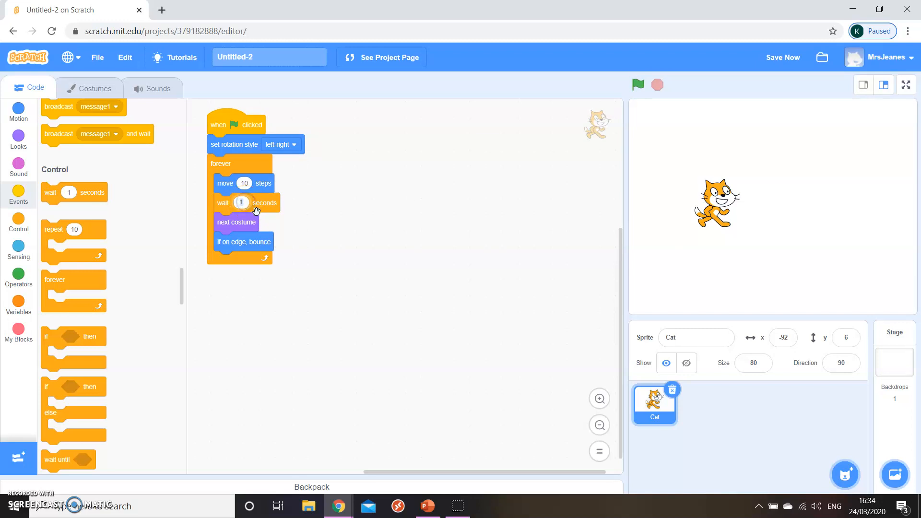
type("0.5")
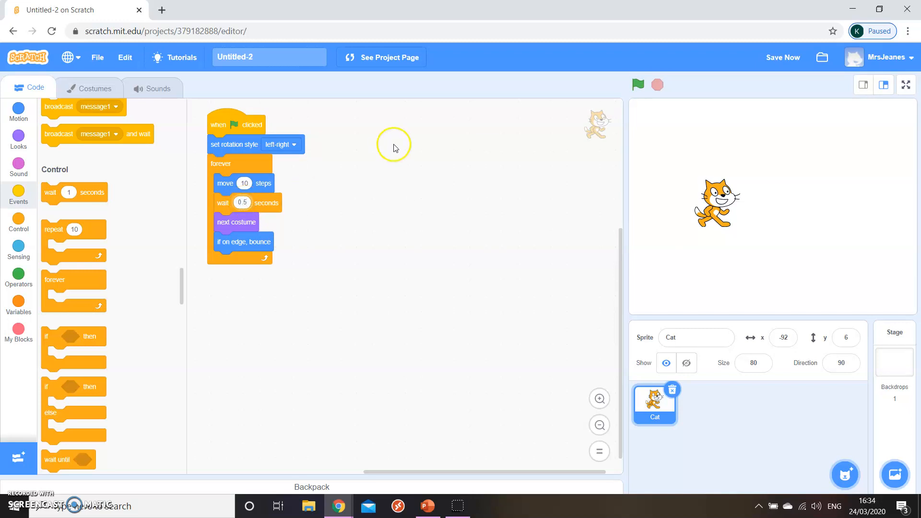
left_click(636, 86)
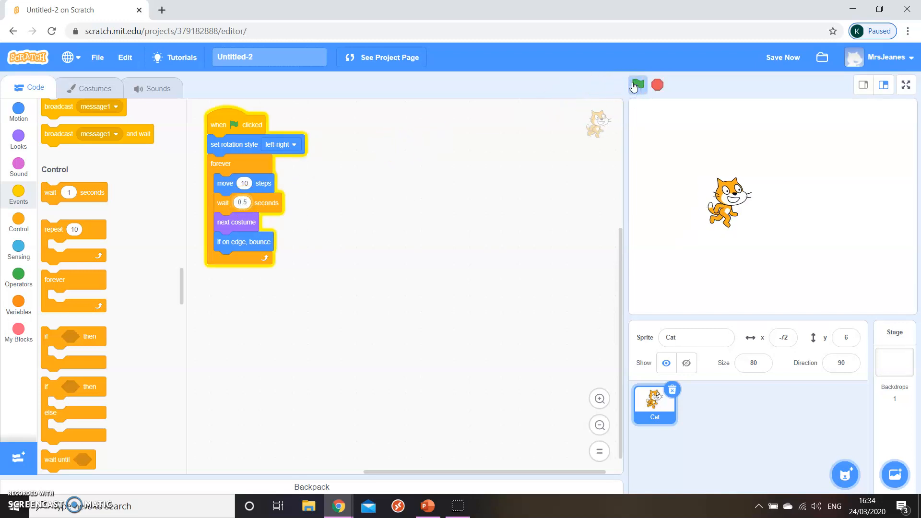
left_click(637, 86)
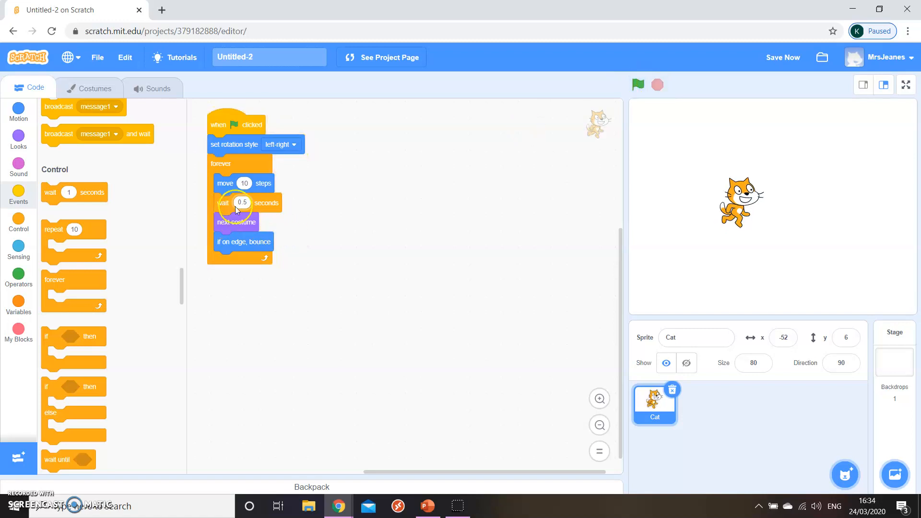
- Reduce the wait to 0.05 seconds, run the smoother walk, then stop it
left_click(241, 203)
type("0.05")
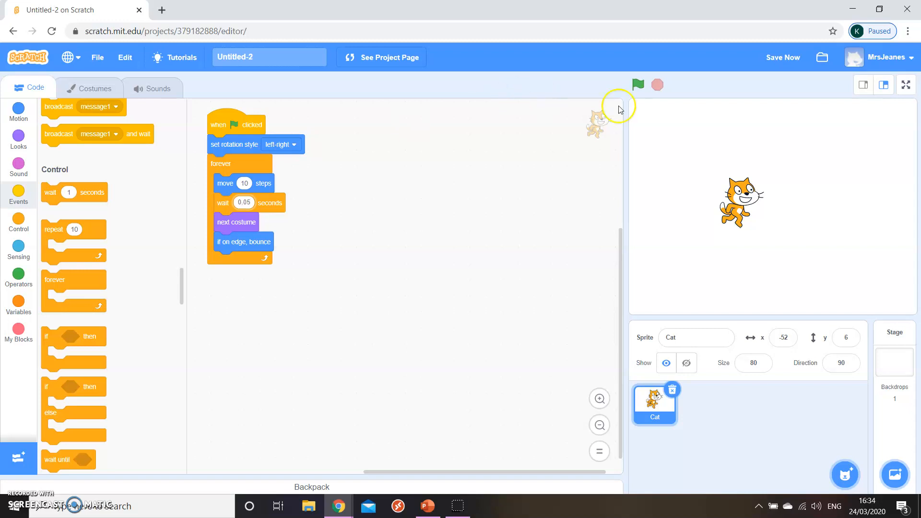
left_click(638, 84)
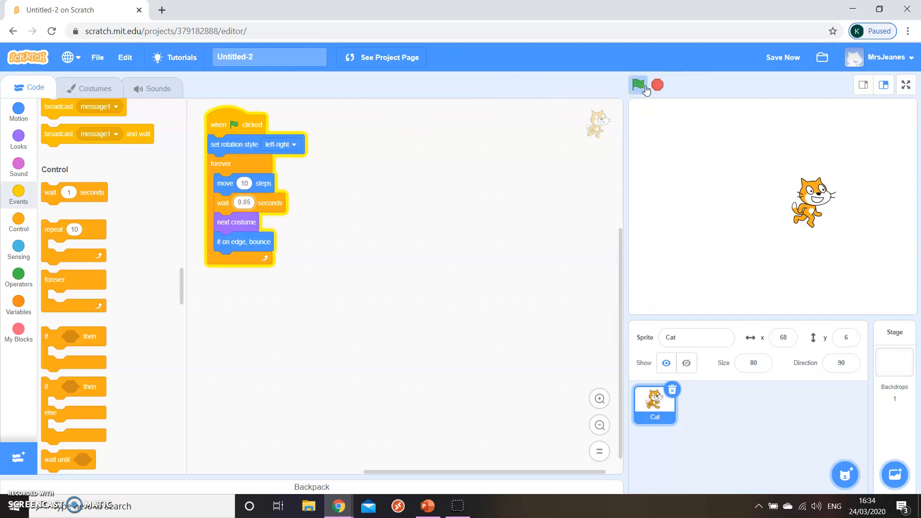
left_click(638, 84)
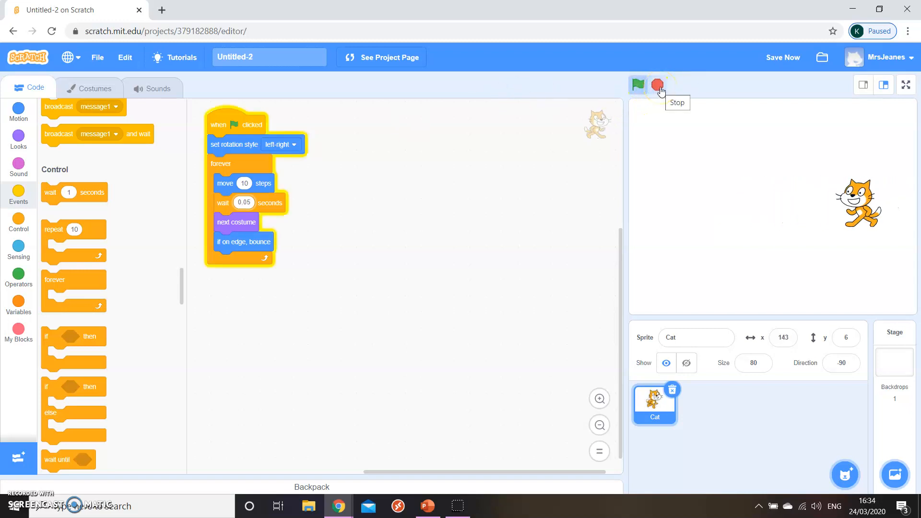
left_click(657, 85)
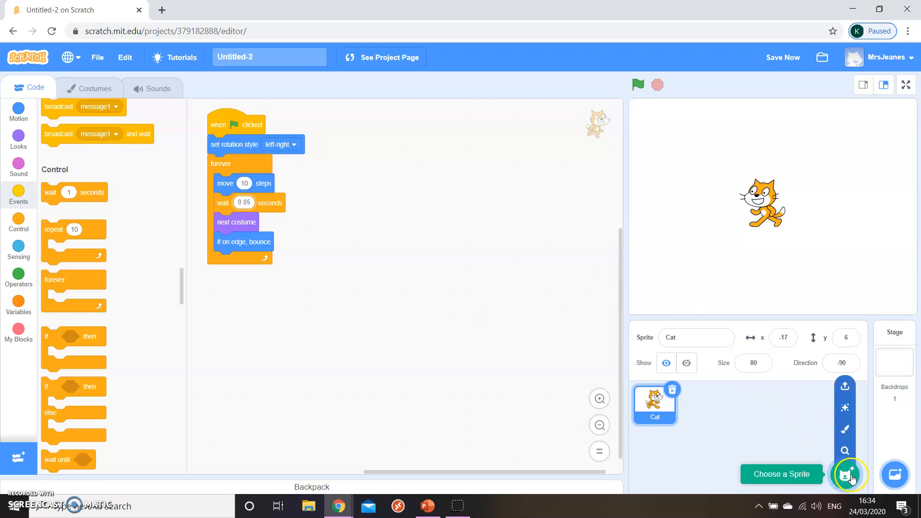
- Add the Bat sprite from the library beside the Cat and test-run the project
left_click(847, 473)
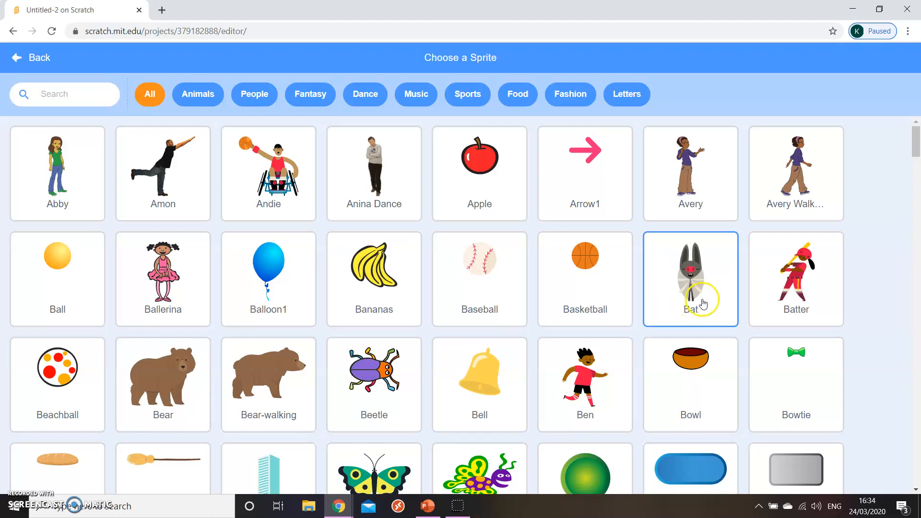
left_click(690, 278)
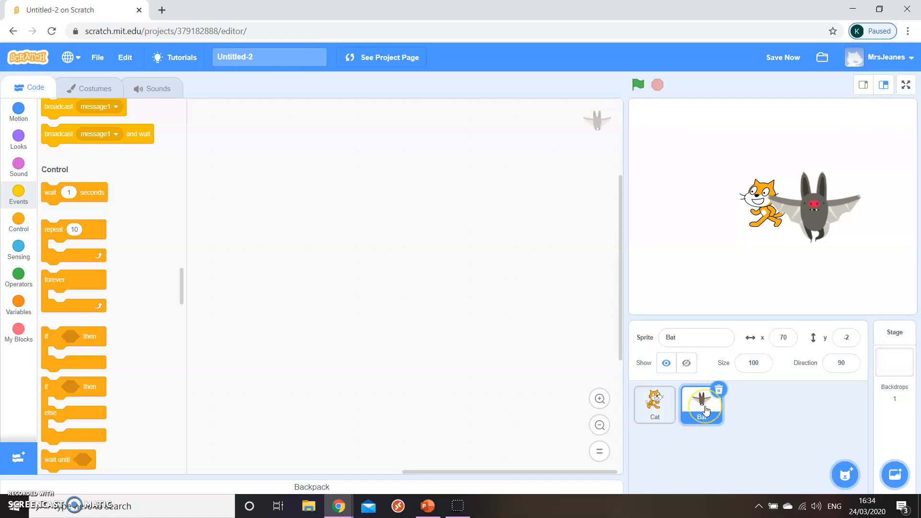
left_click(653, 404)
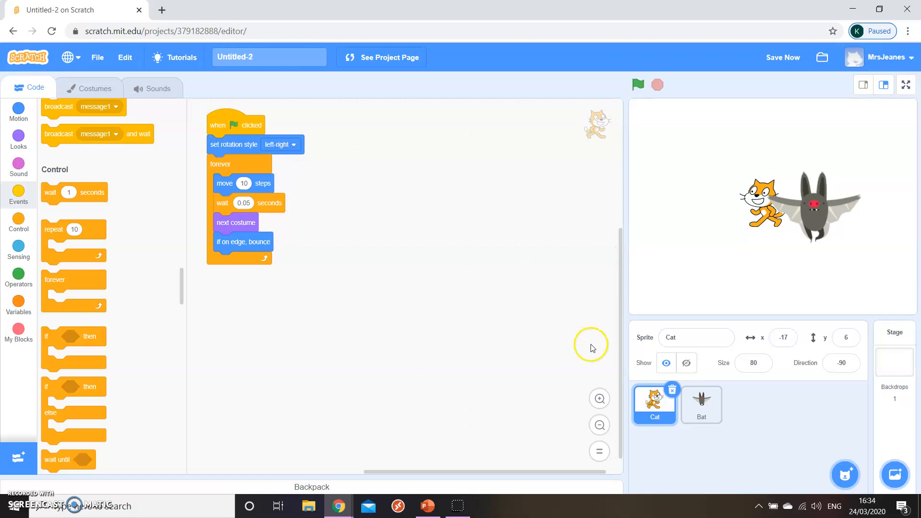
left_click(700, 405)
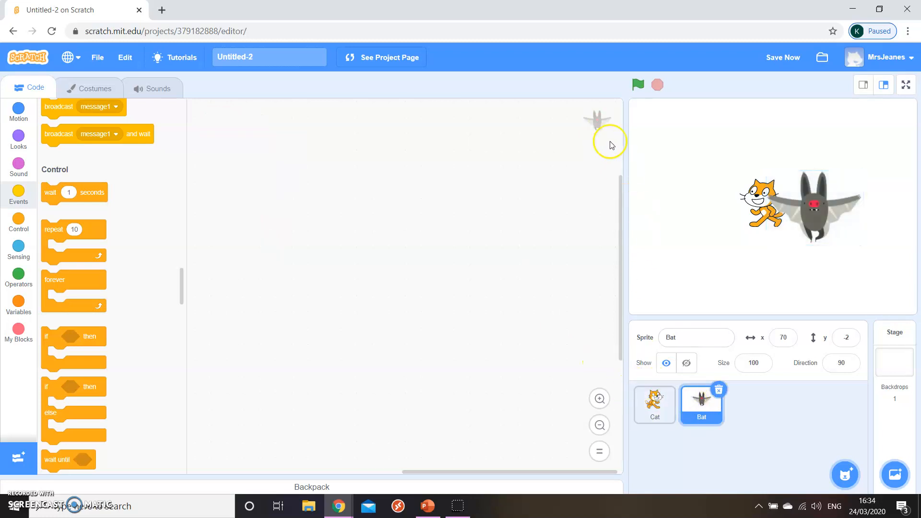
left_click(657, 85)
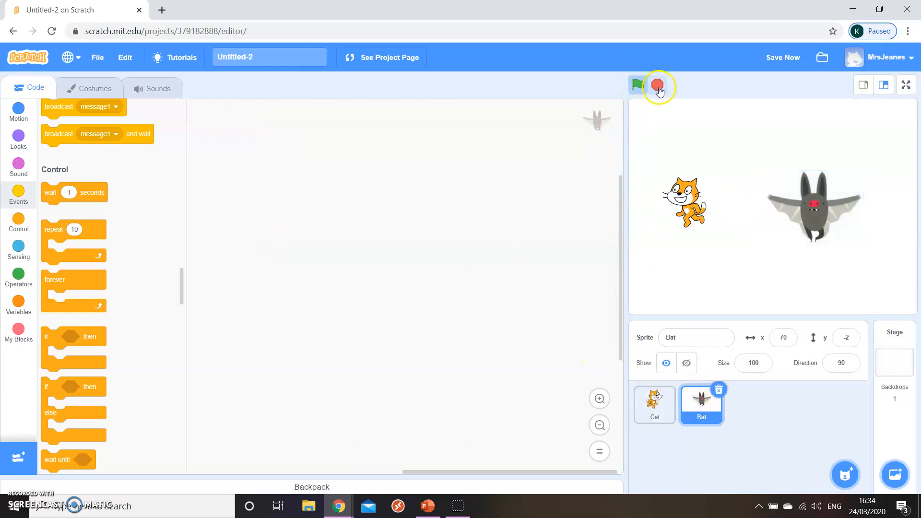
left_click(657, 85)
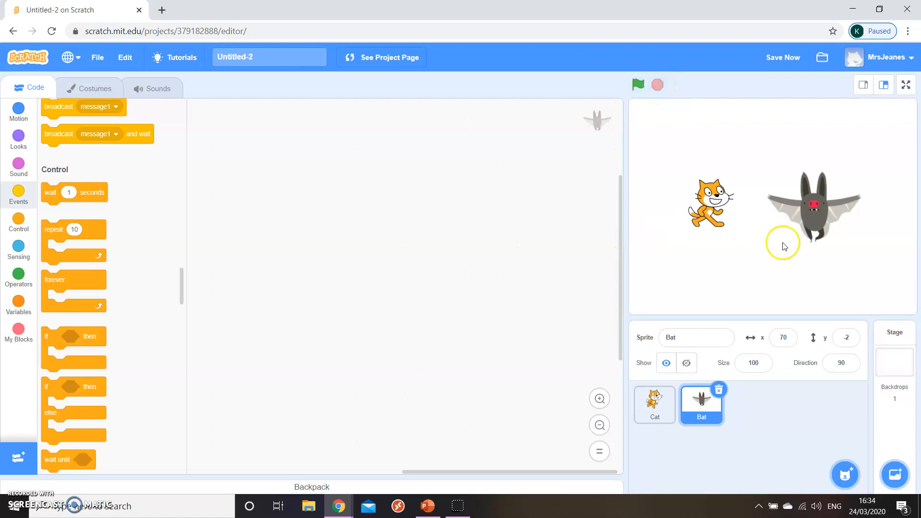
left_click(653, 404)
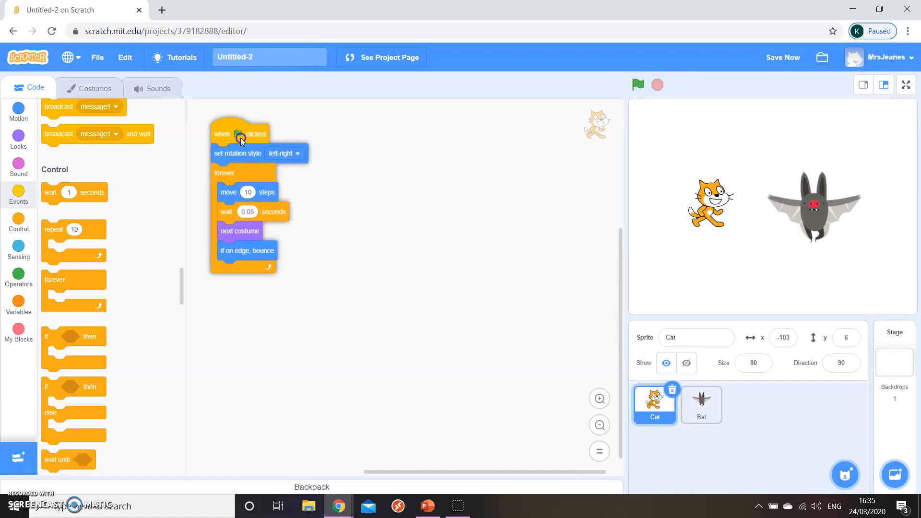
- Copy the Cat's walking script onto the Bat sprite and check it there
left_click_drag(240, 134, 401, 224)
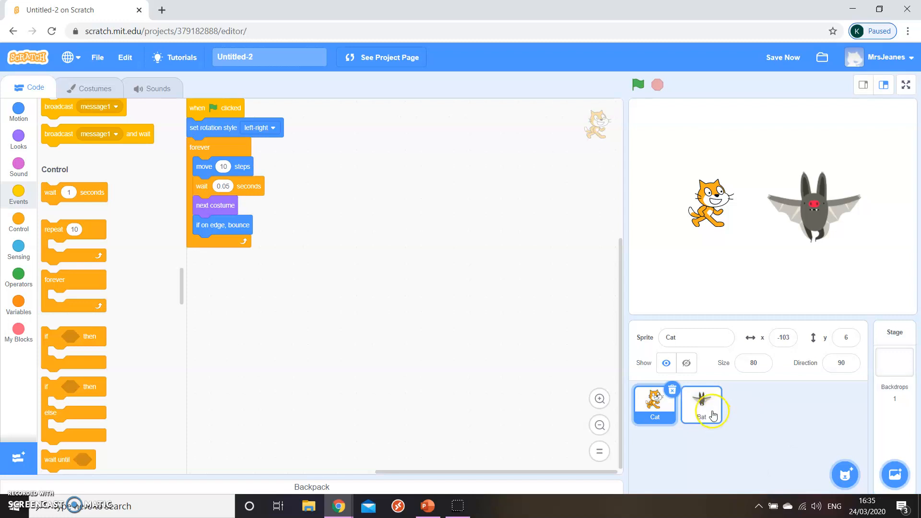
left_click(638, 86)
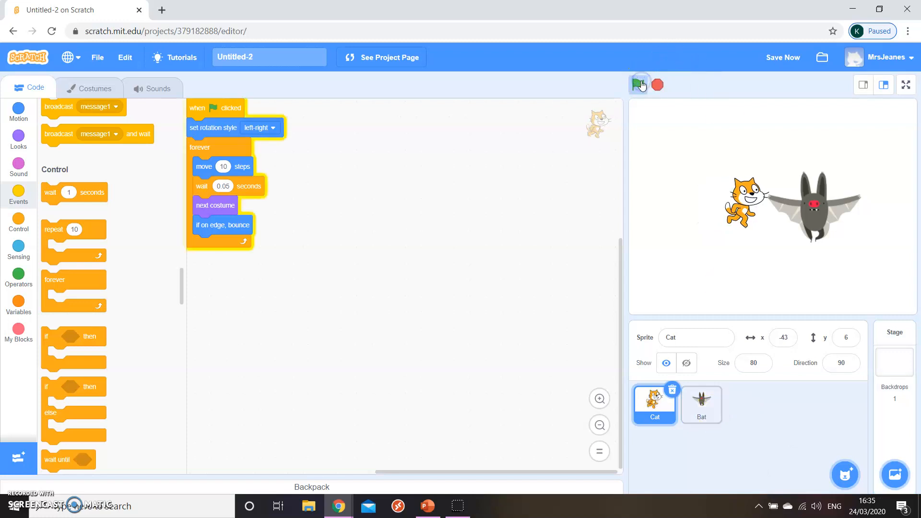
left_click(700, 404)
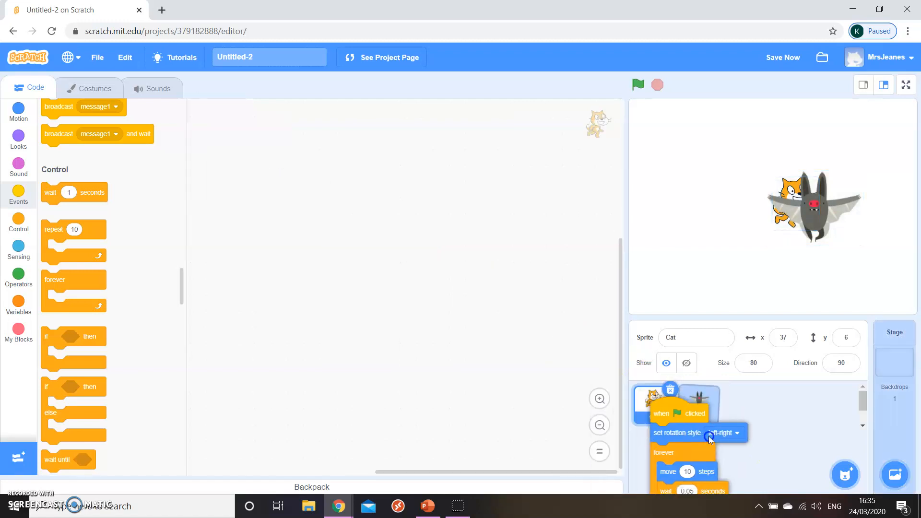
left_click(700, 405)
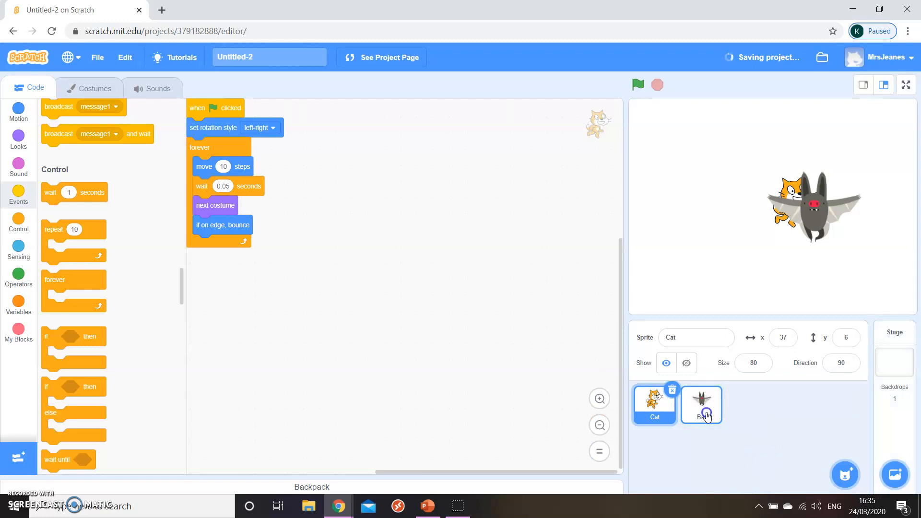
left_click(700, 404)
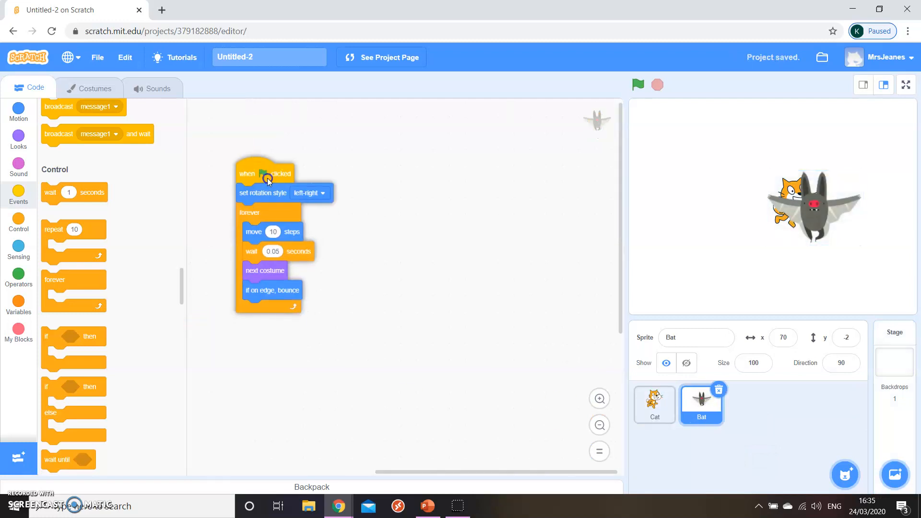
- Run the Bat's flying animation, stop it, and switch its rotation style to all around
left_click(638, 86)
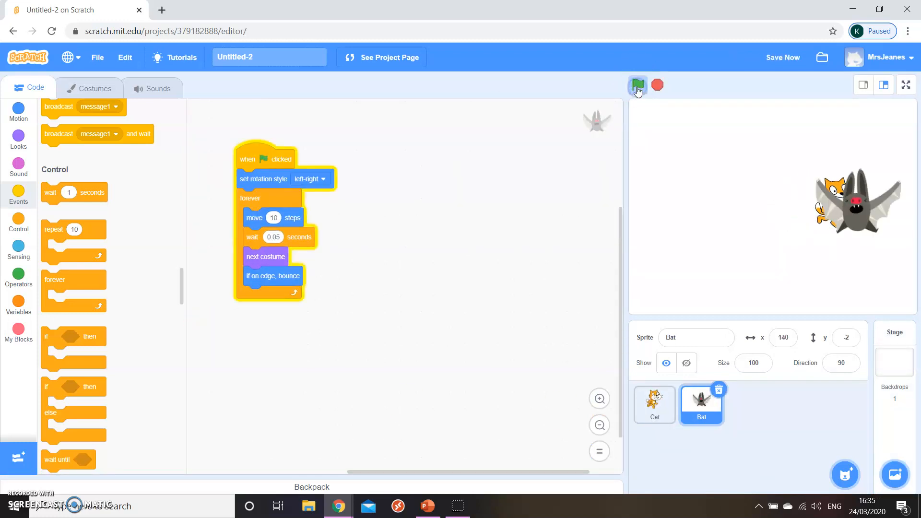
left_click(637, 85)
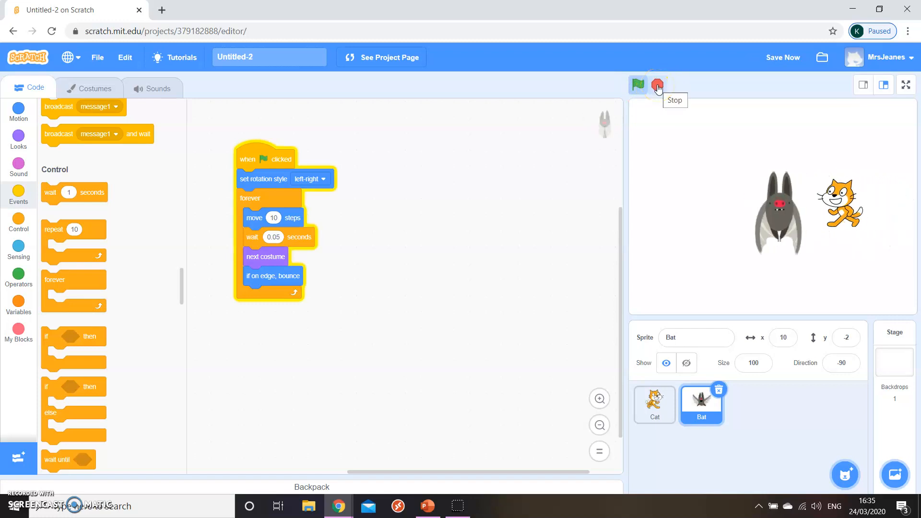
left_click(637, 85)
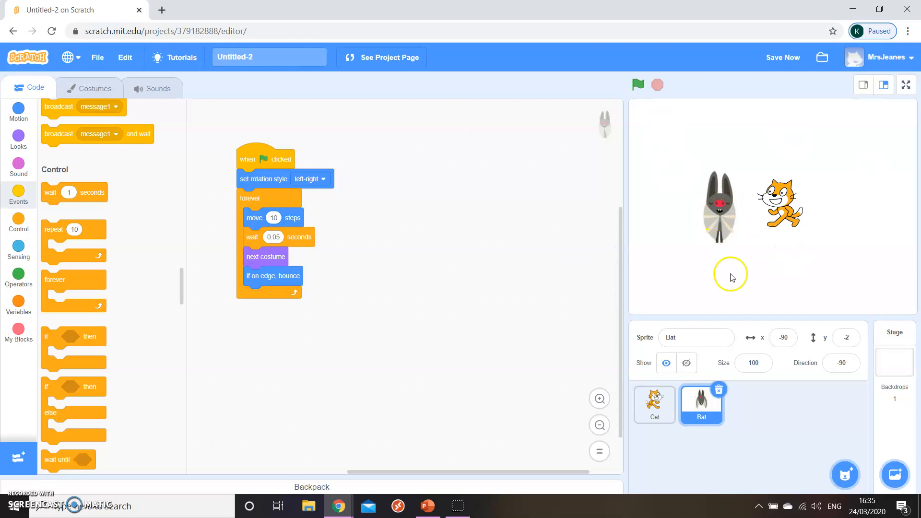
left_click(310, 178)
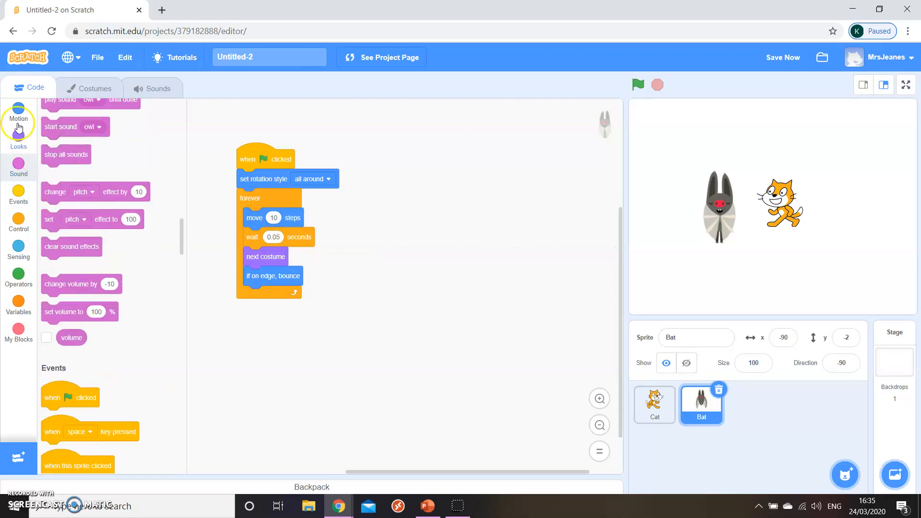
- Review the Bat's costumes and return to its script with the Motion blocks shown
left_click(18, 111)
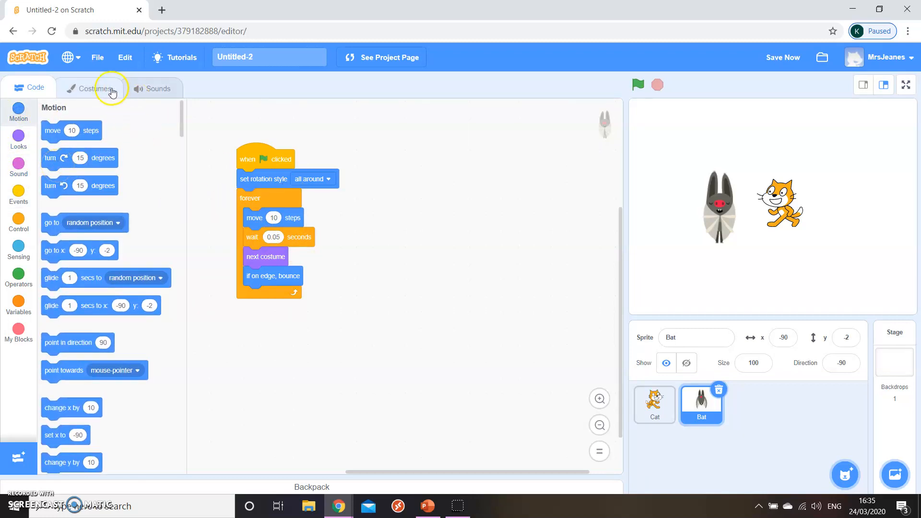
left_click(90, 87)
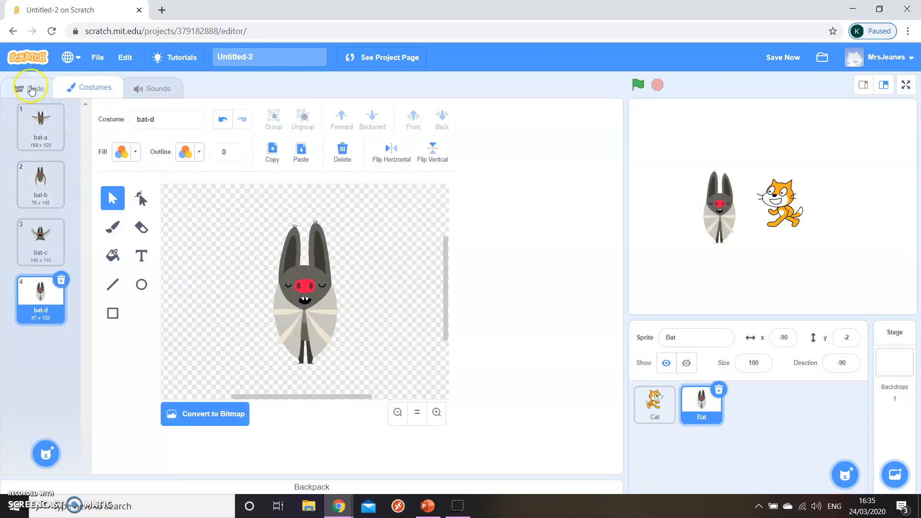
left_click(33, 87)
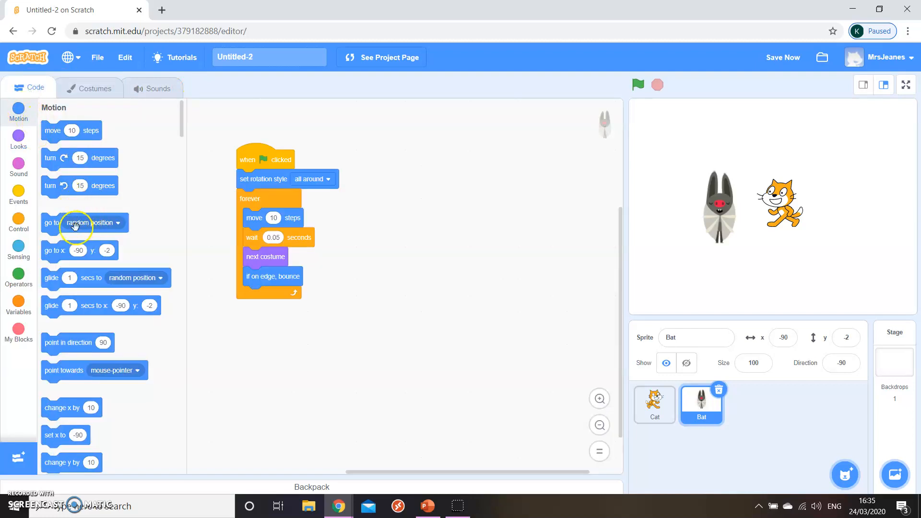
scroll("down", 3)
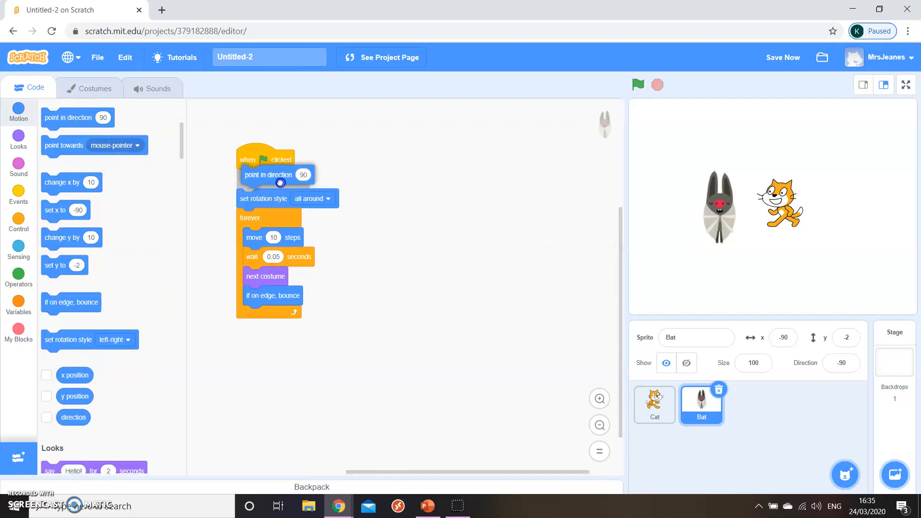
- Set the Bat's starting point in direction to 45 and run it flying diagonally
left_click(304, 175)
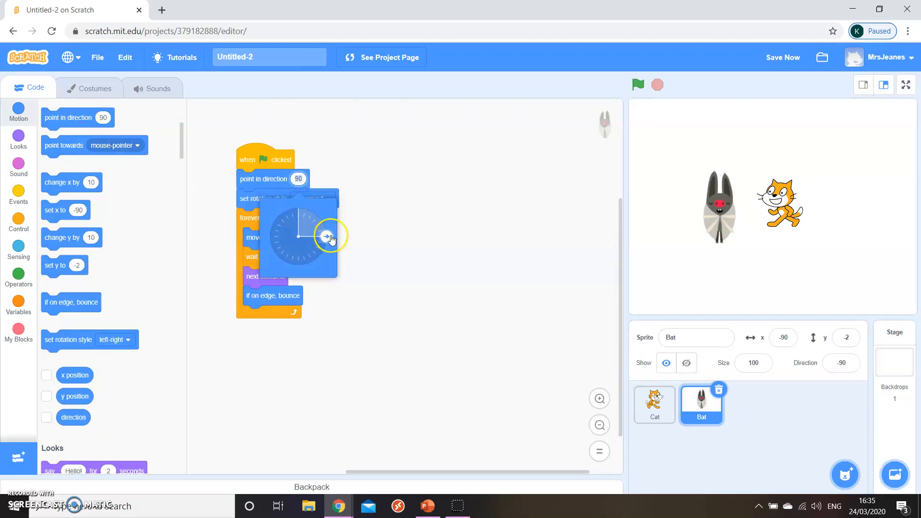
left_click_drag(332, 238, 328, 260)
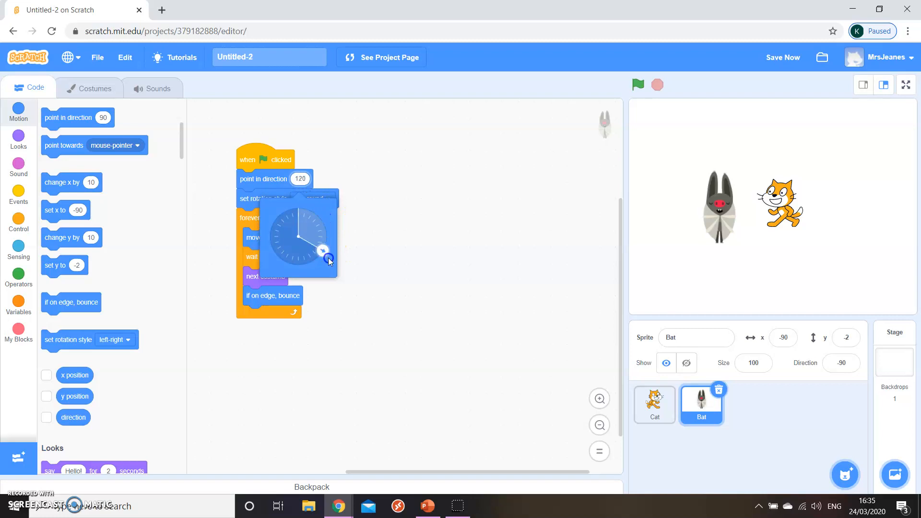
left_click_drag(328, 260, 316, 219)
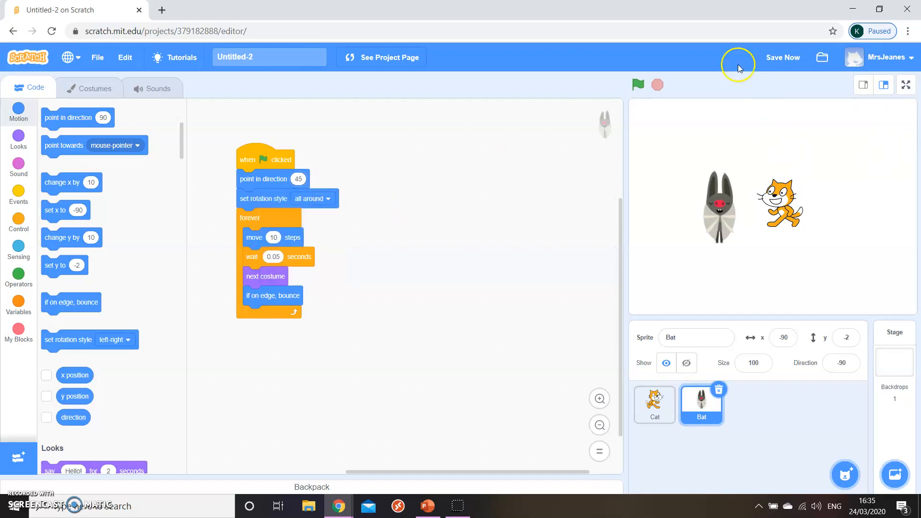
left_click(638, 85)
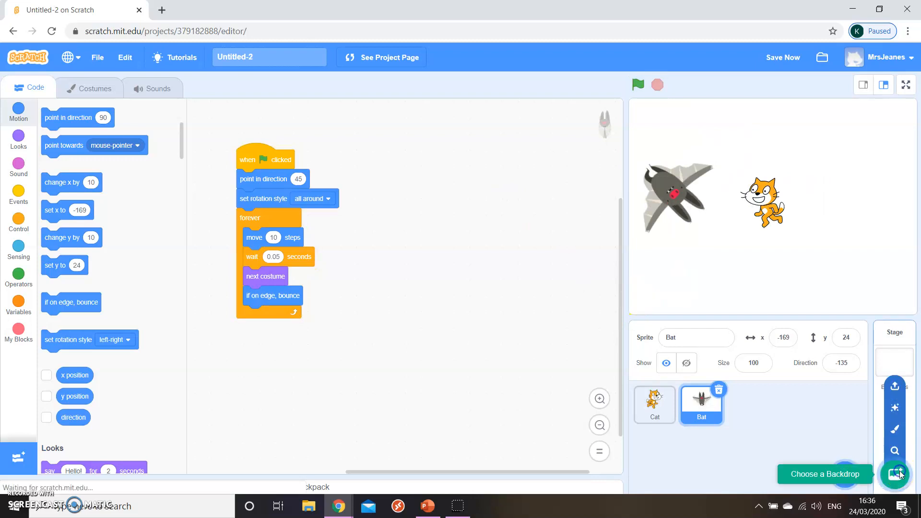
- Choose the castle forest path backdrop for the stage and test the animation over it
left_click(898, 474)
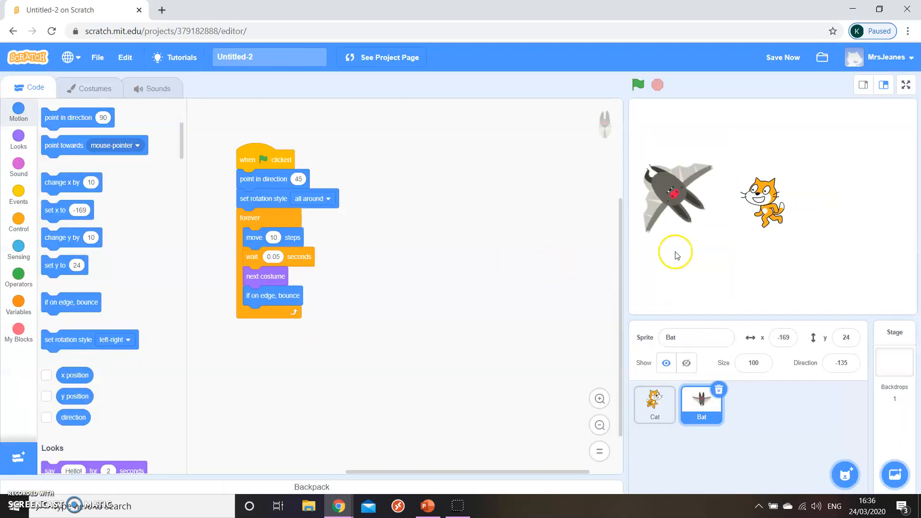
left_click(639, 85)
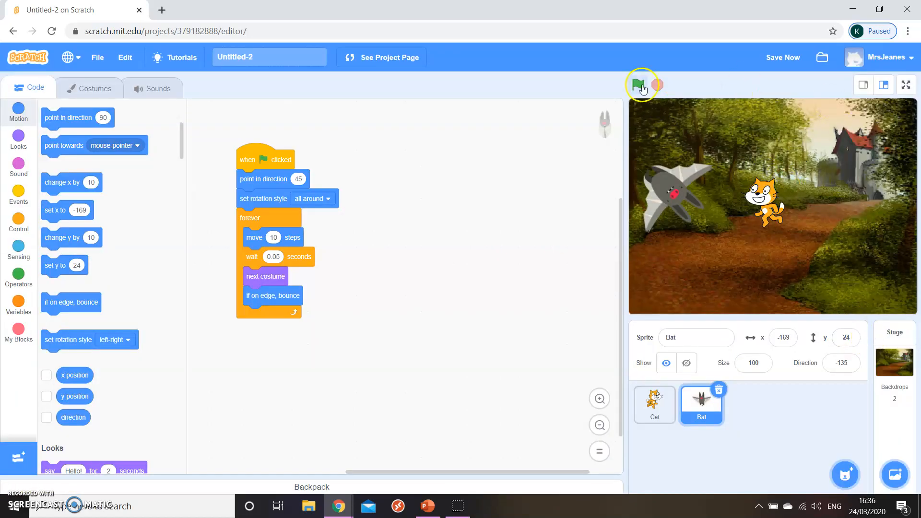
left_click(638, 84)
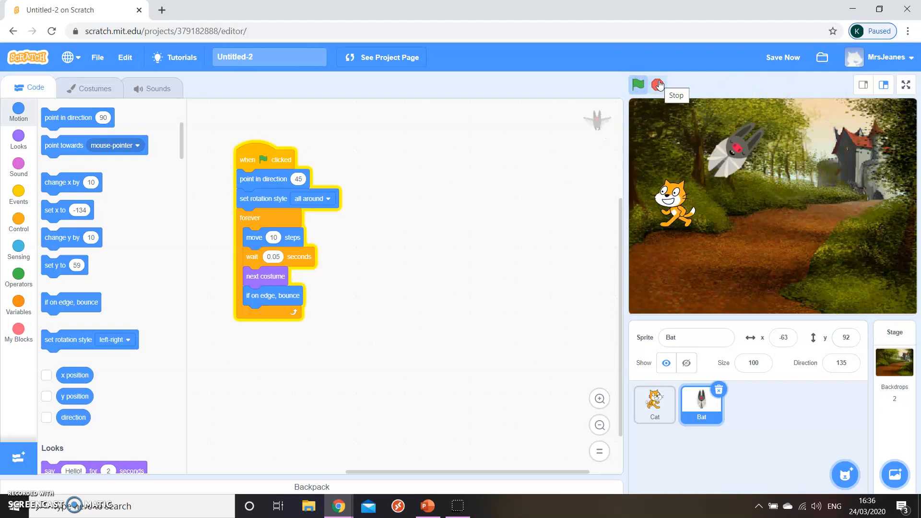
left_click(658, 84)
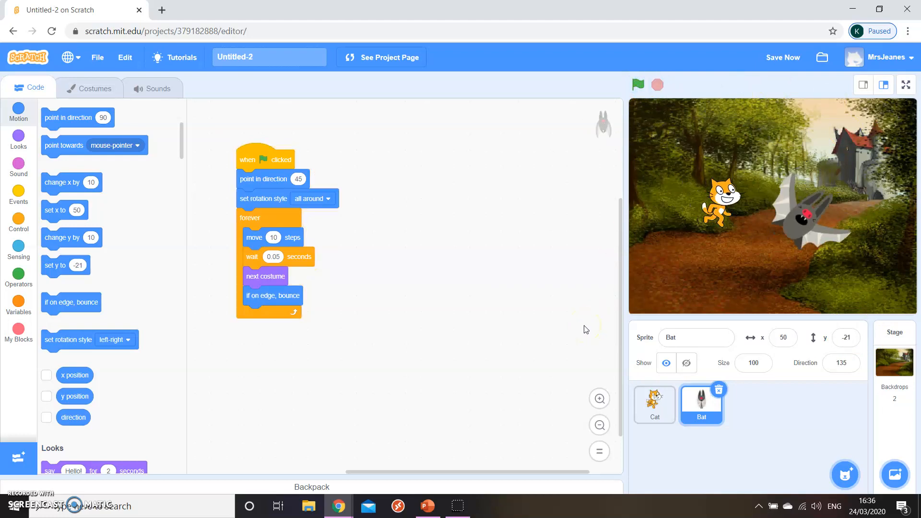
mouse_move(806, 148)
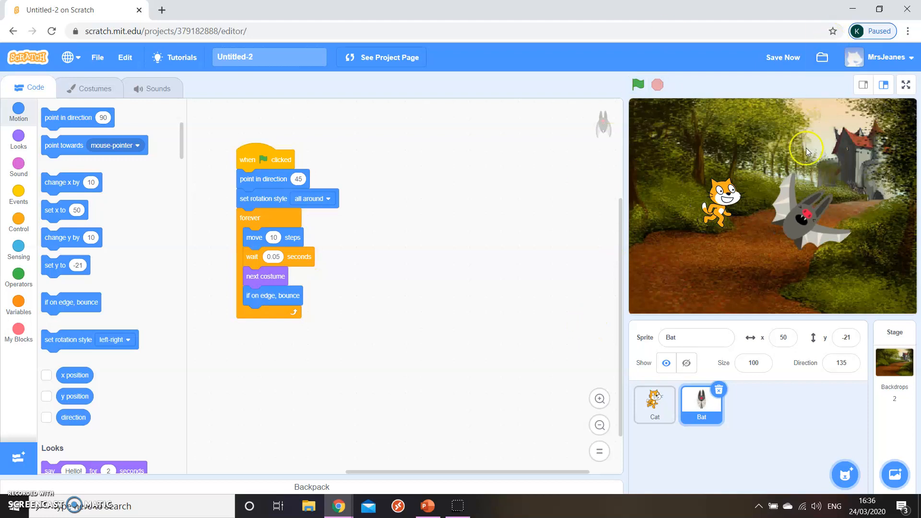
mouse_move(530, 415)
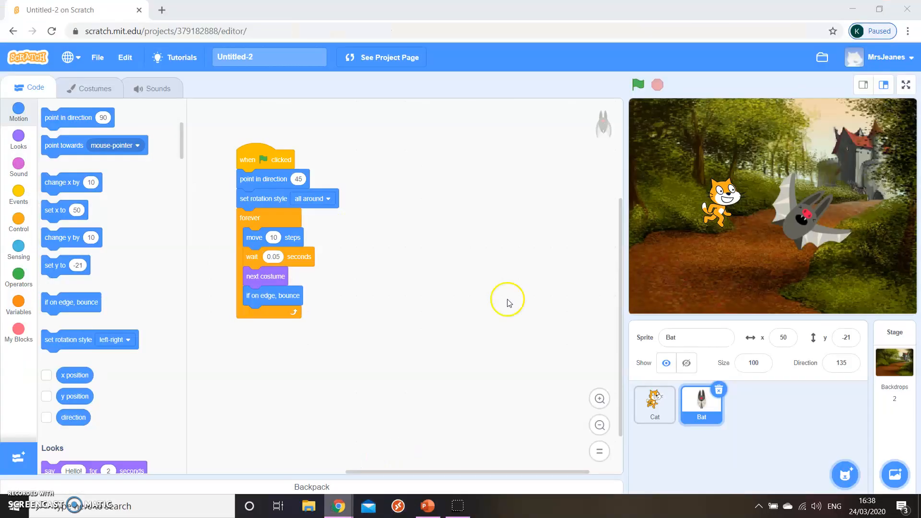
mouse_move(531, 265)
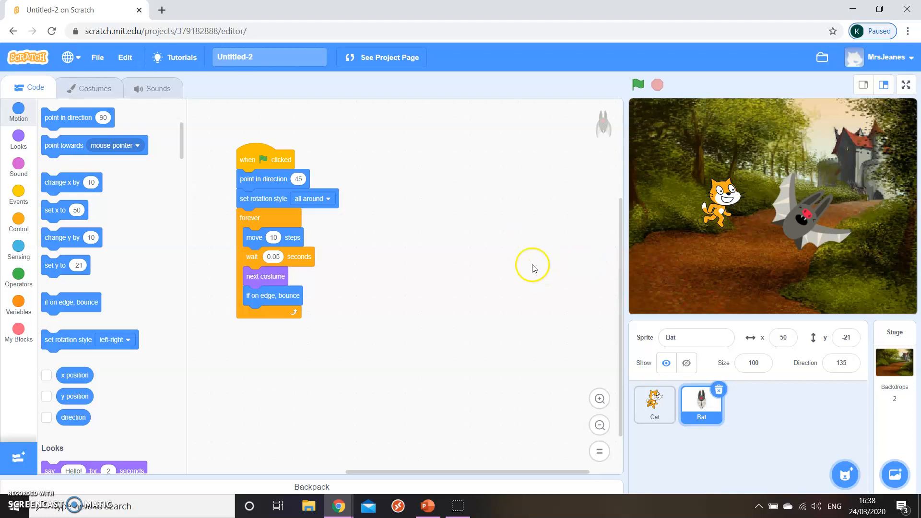
- Rename the project 'Mr First Animation' and download it as Mr First Animation.sb3
left_click(98, 56)
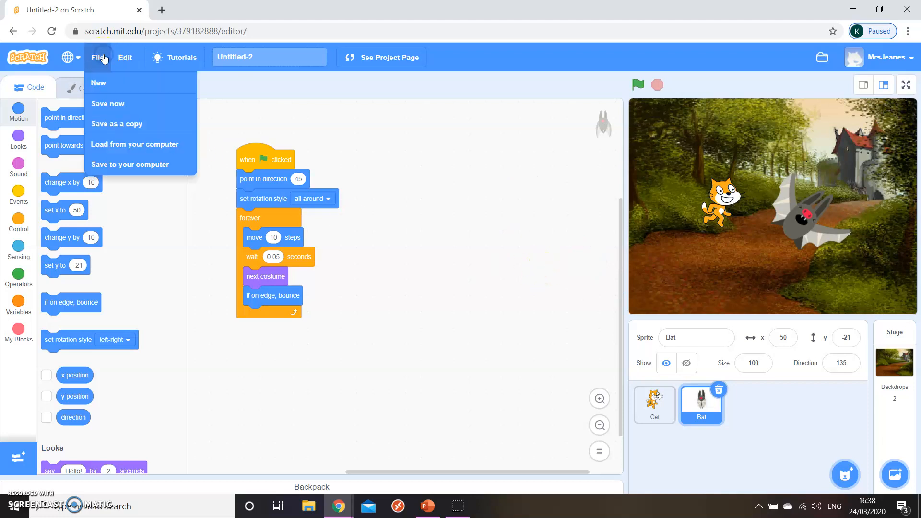
mouse_move(126, 164)
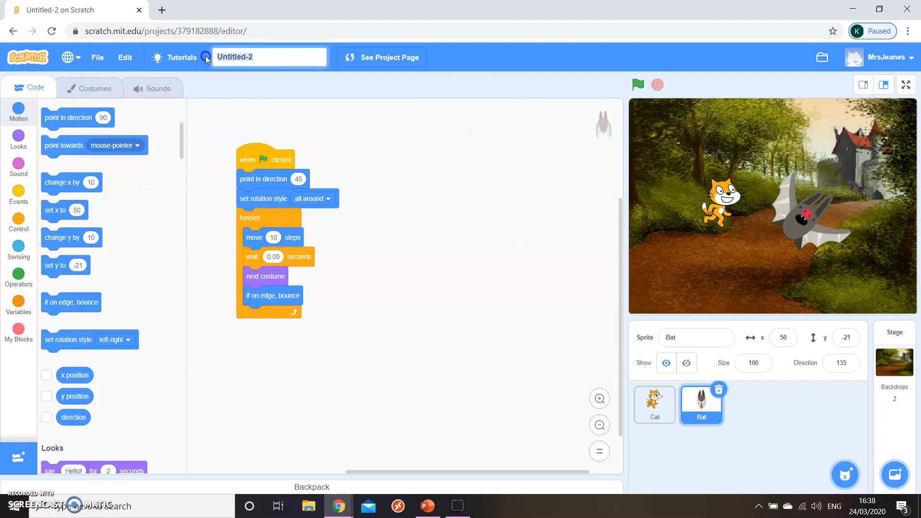
left_click(245, 57)
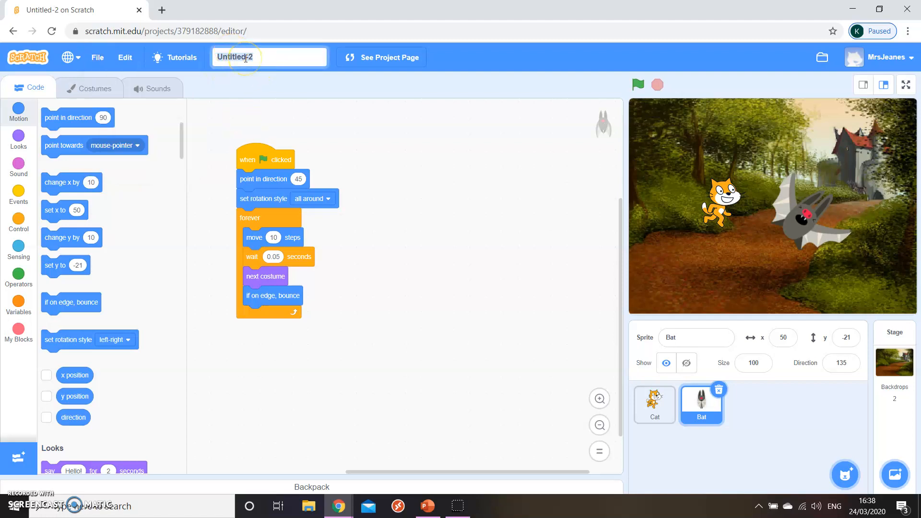
type("Mr FirstANi")
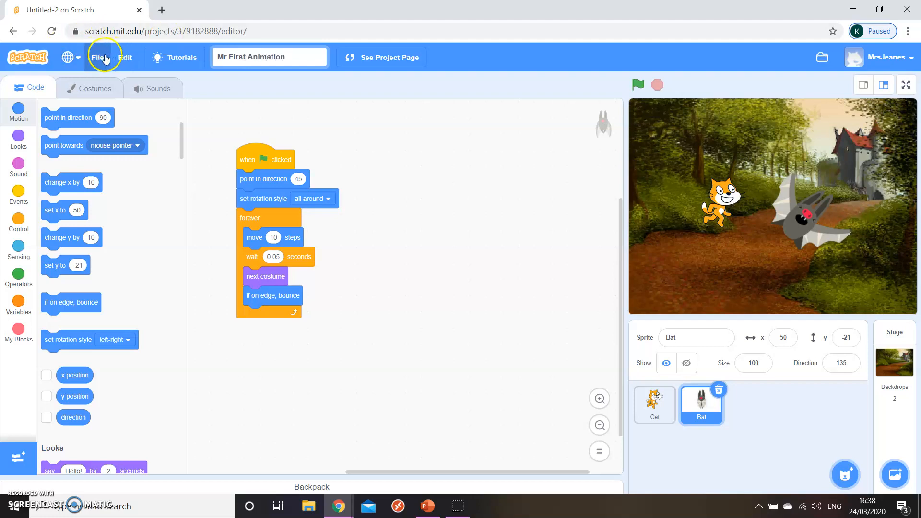
left_click(98, 57)
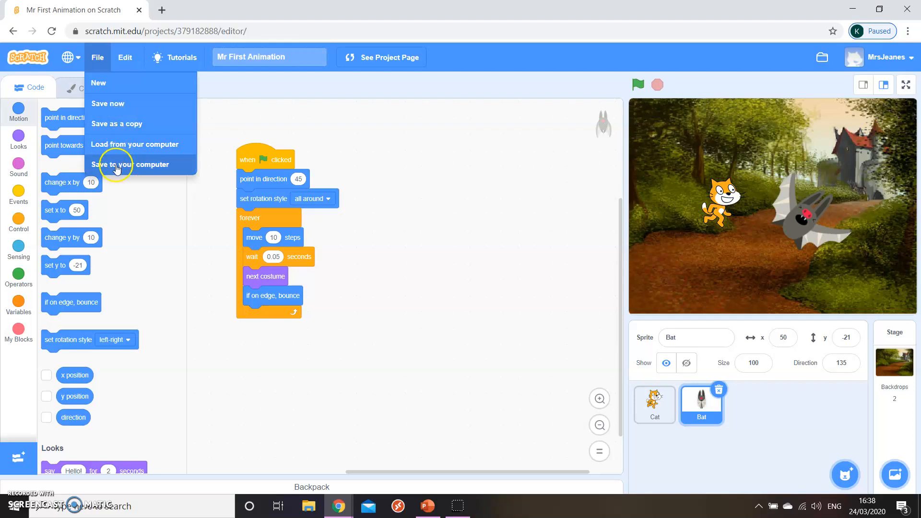
left_click(132, 164)
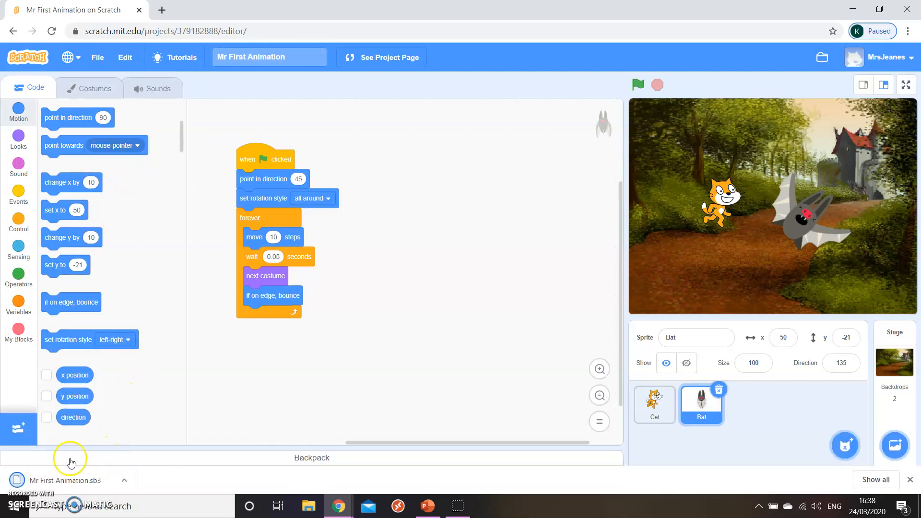